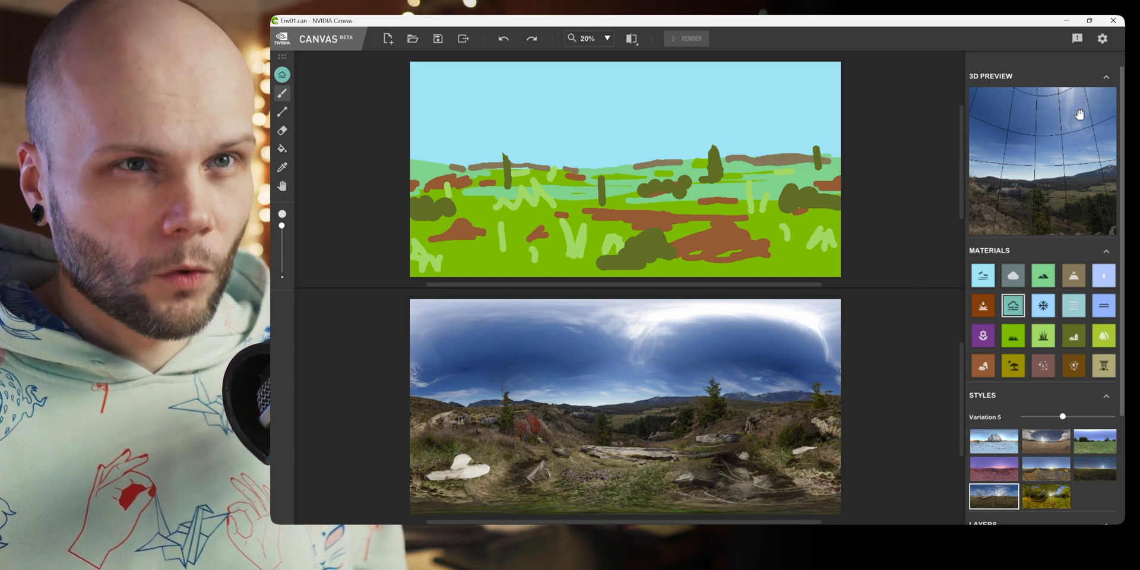
Visit the Canvas settings, return to painting, and bring up the new file options.
click(1101, 38)
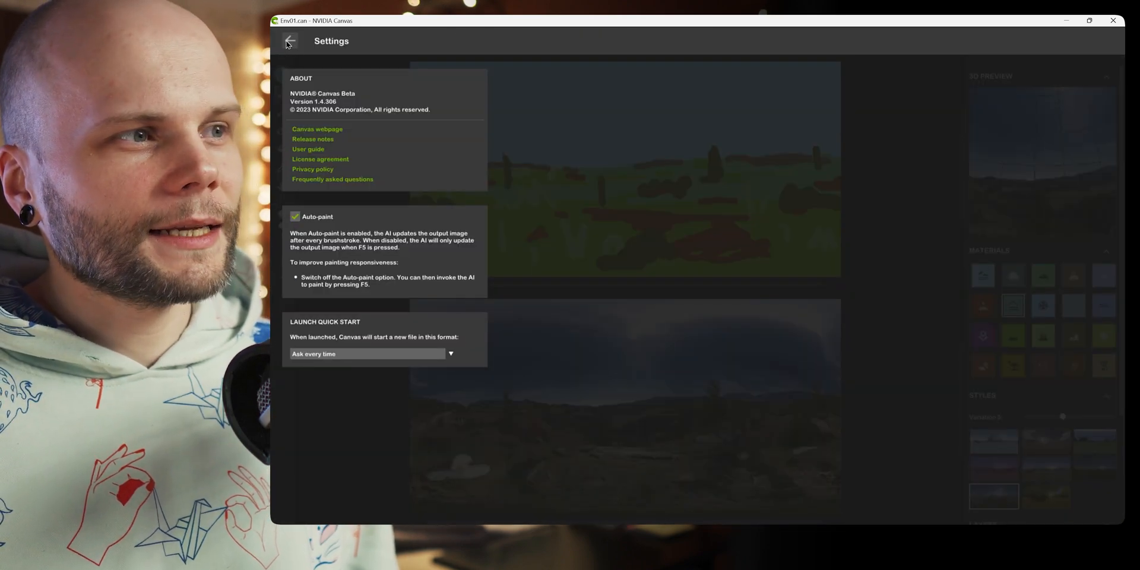
click(289, 40)
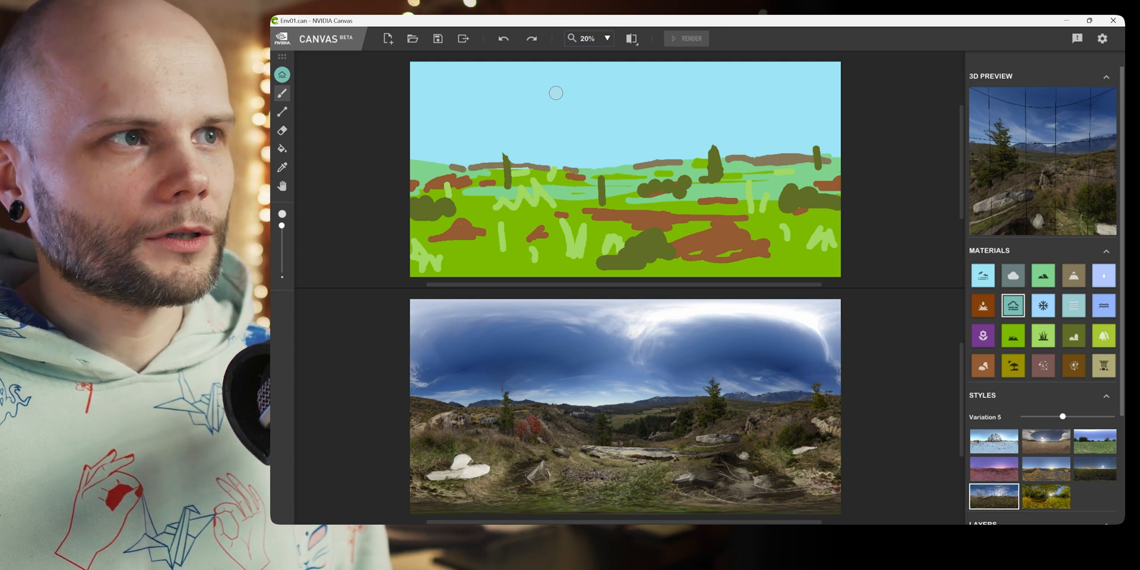
click(388, 39)
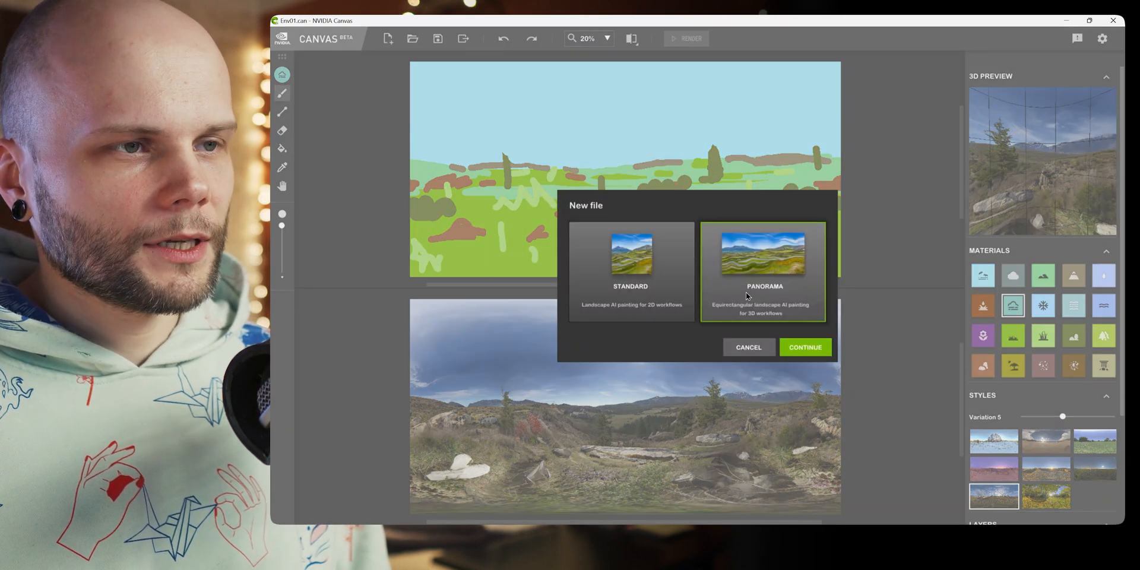
mouse_move(604, 251)
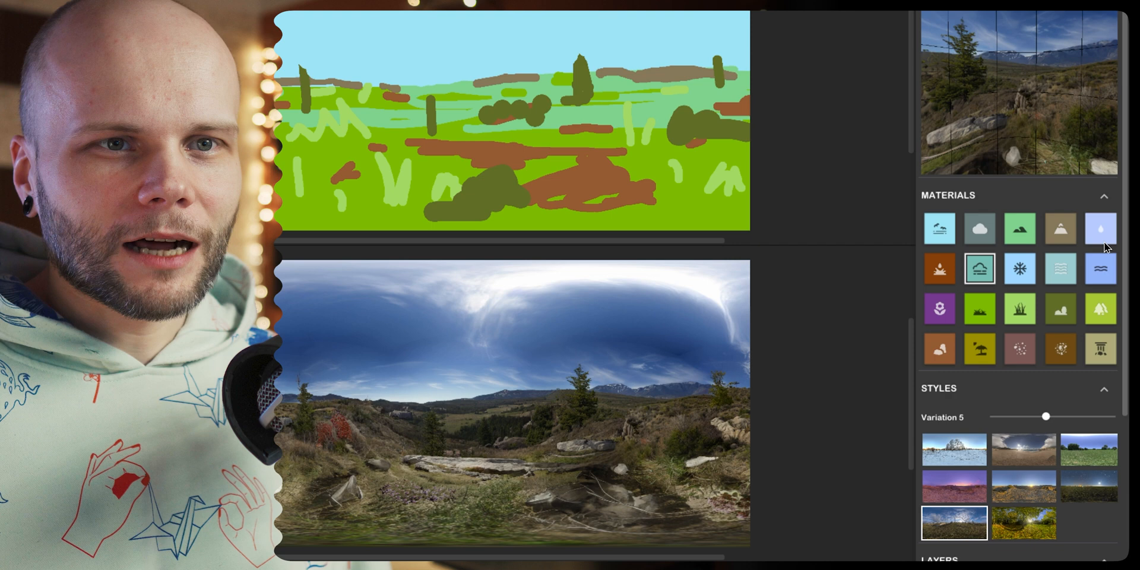
mouse_move(939, 271)
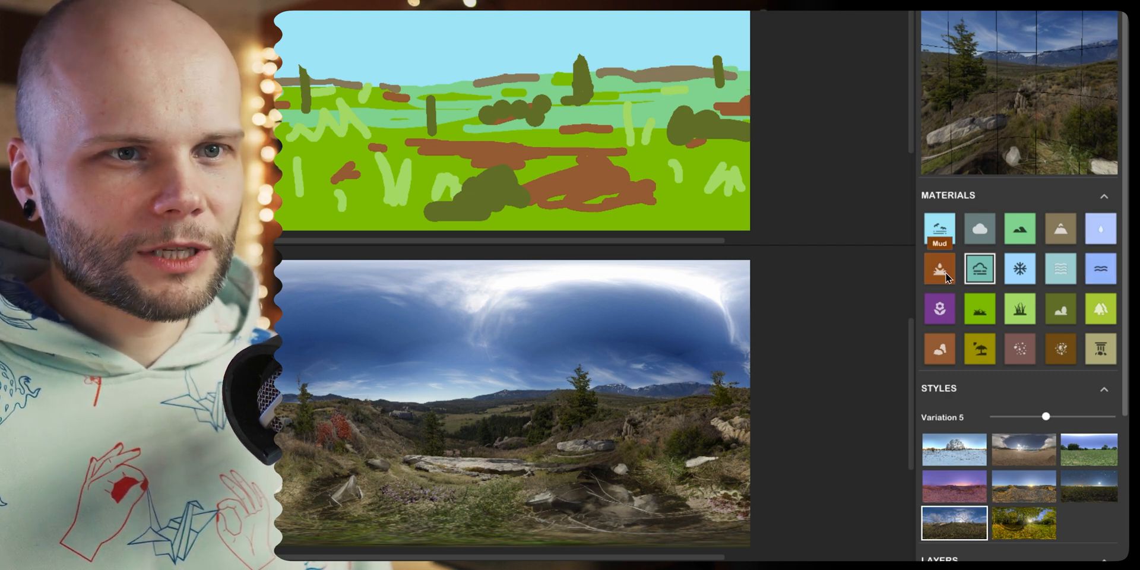
Select the Mud material and orbit the 3D preview to inspect the ground.
click(939, 268)
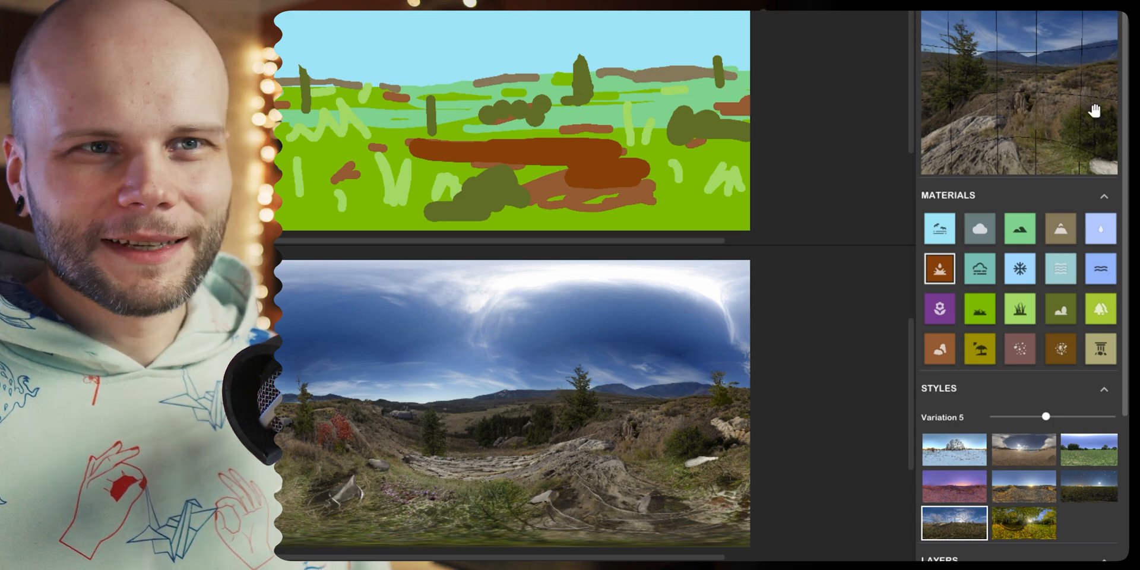
drag(1094, 109, 1062, 63)
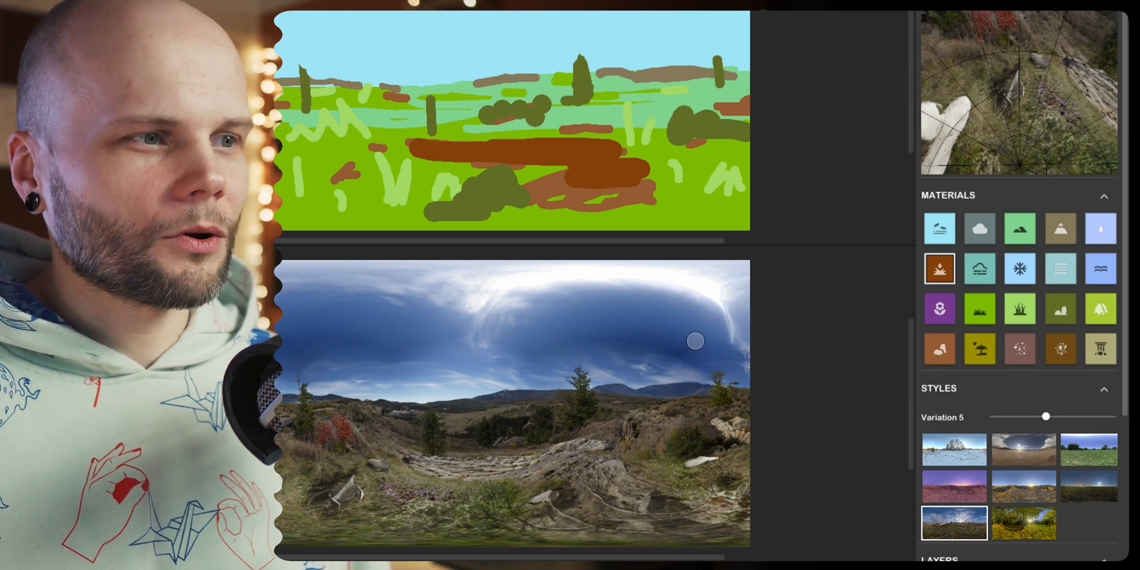
scroll(down, 3)
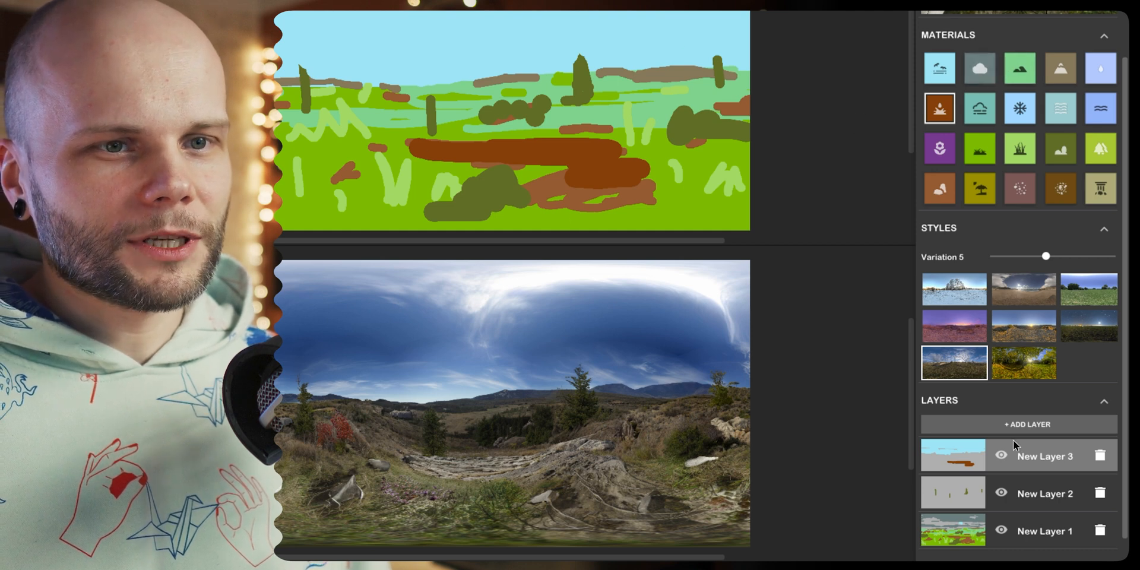
Hide the mud layer, then show the tree layer again and make it active.
scroll(down, 3)
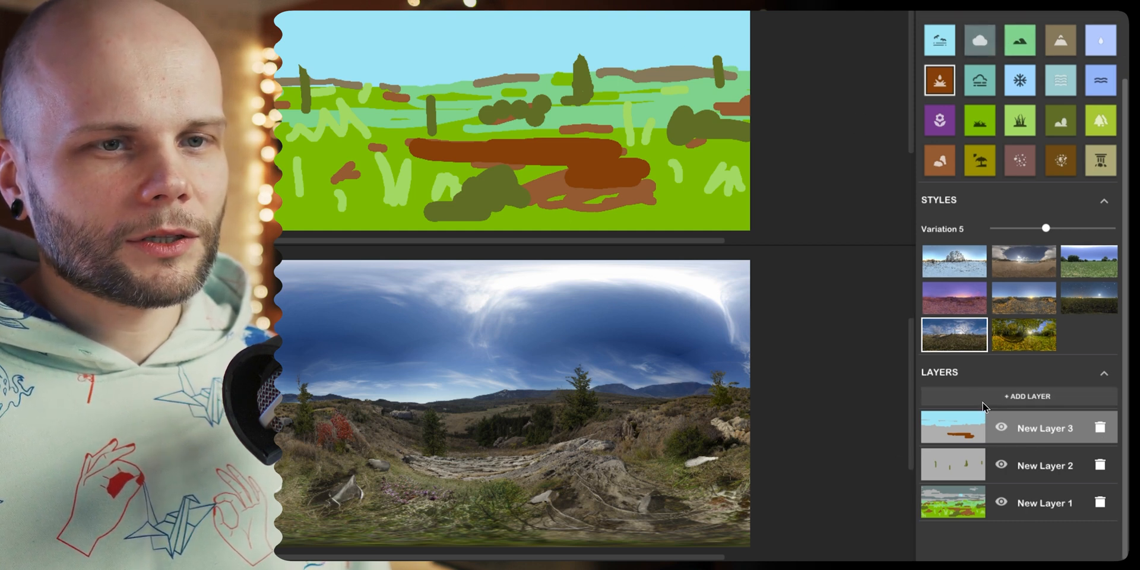
mouse_move(1001, 427)
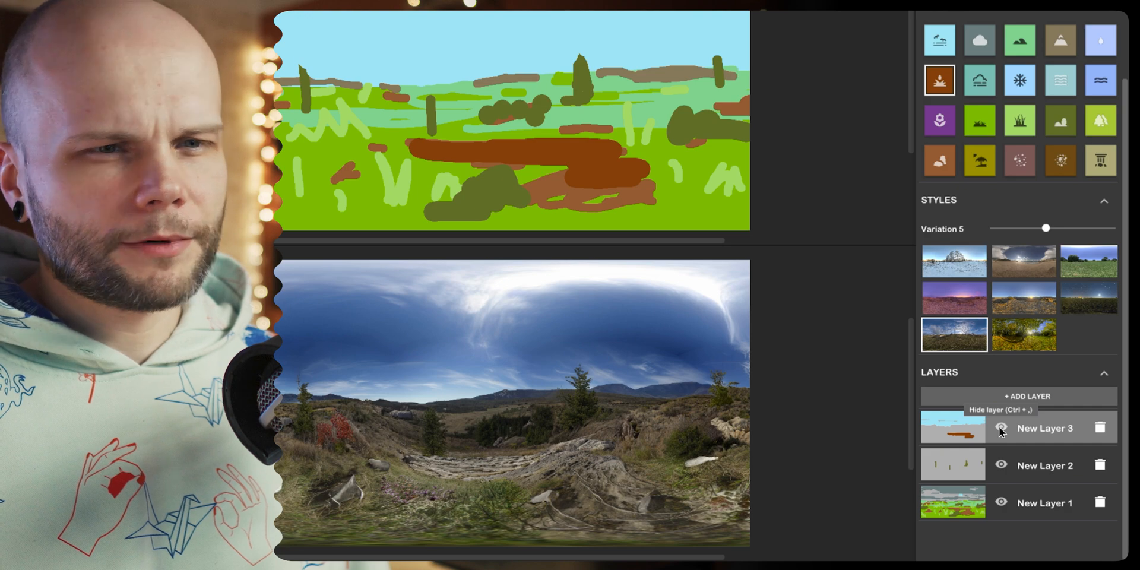
click(1001, 428)
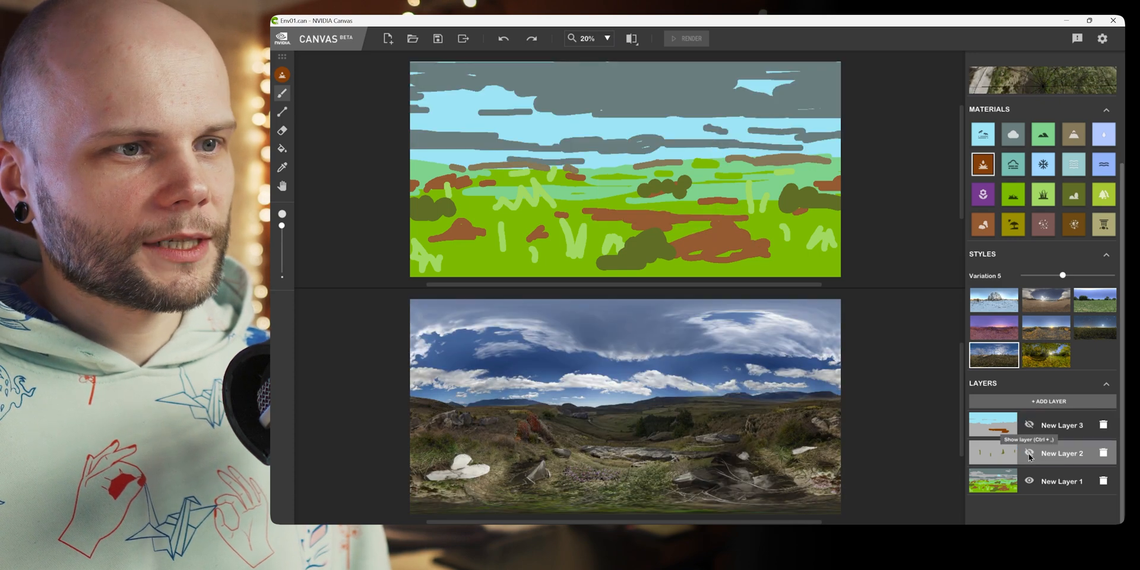
click(1029, 453)
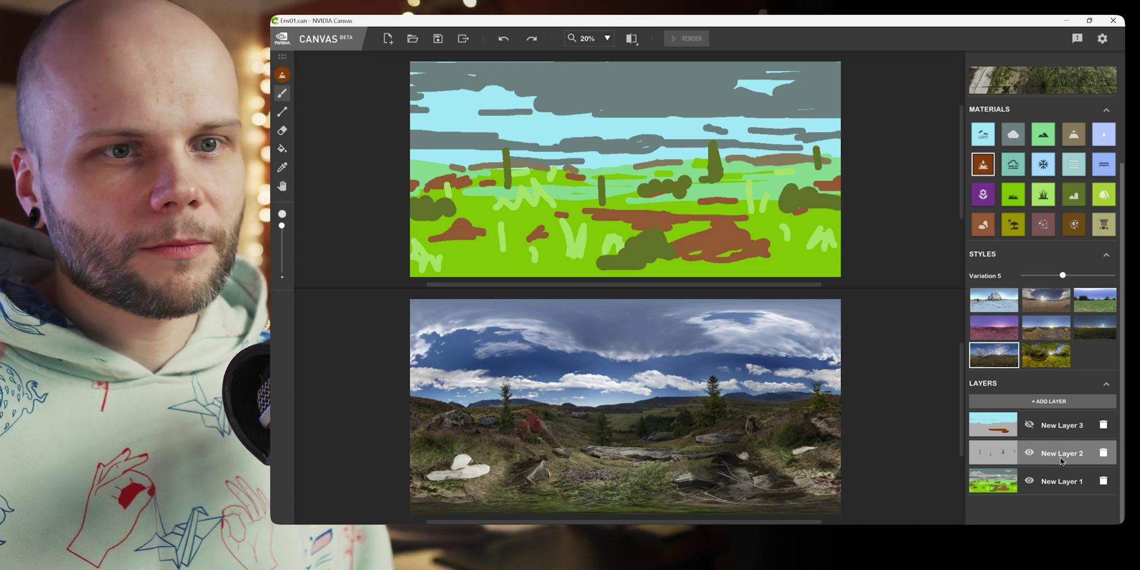
click(1101, 194)
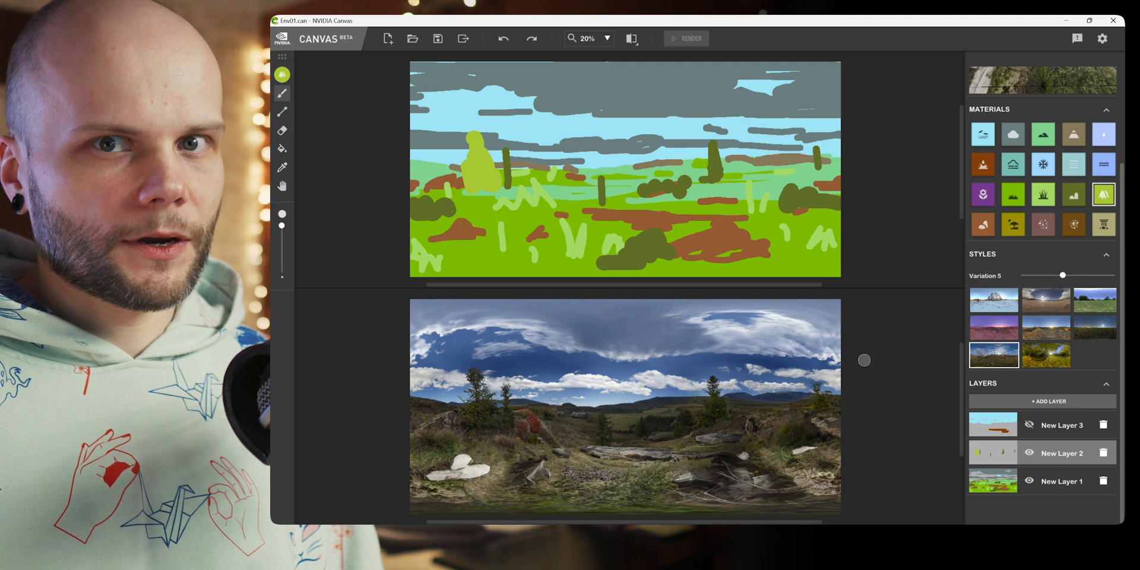
mouse_move(857, 343)
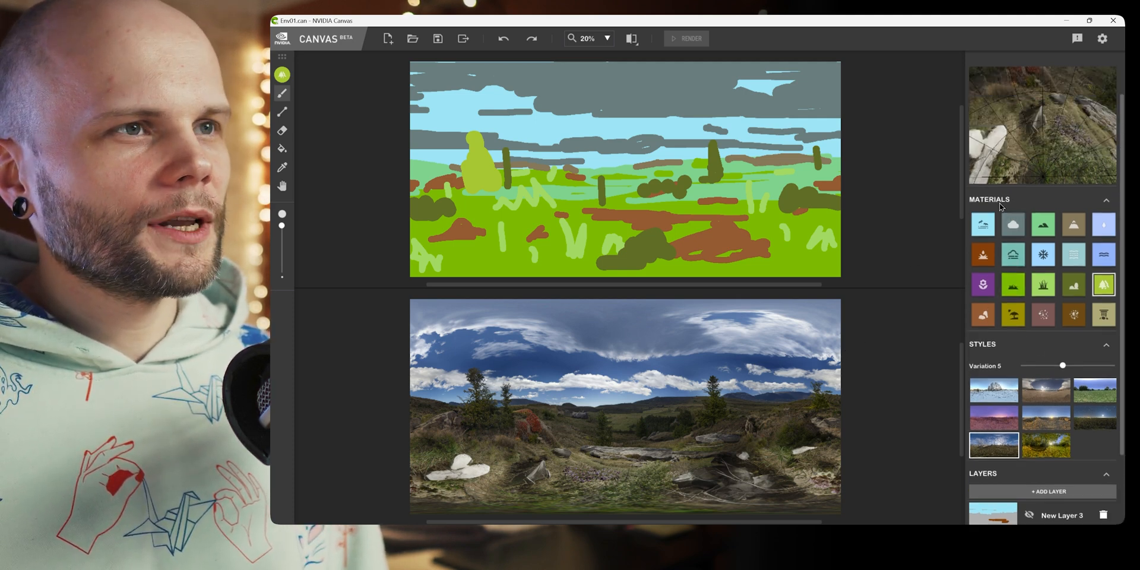
Uncheck Auto-paint in the Canvas settings.
click(1101, 38)
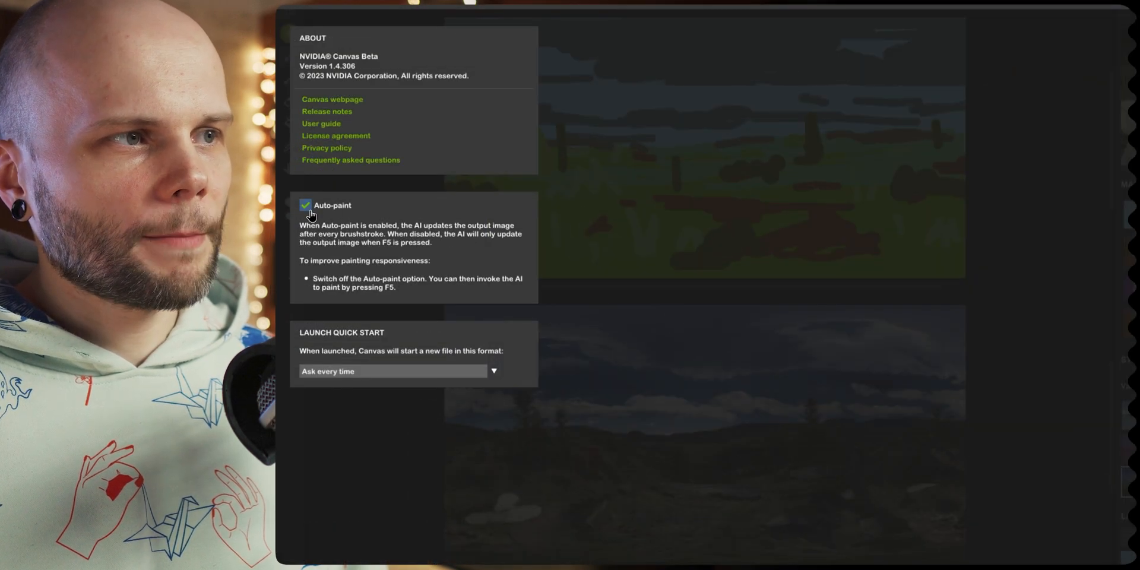
click(305, 205)
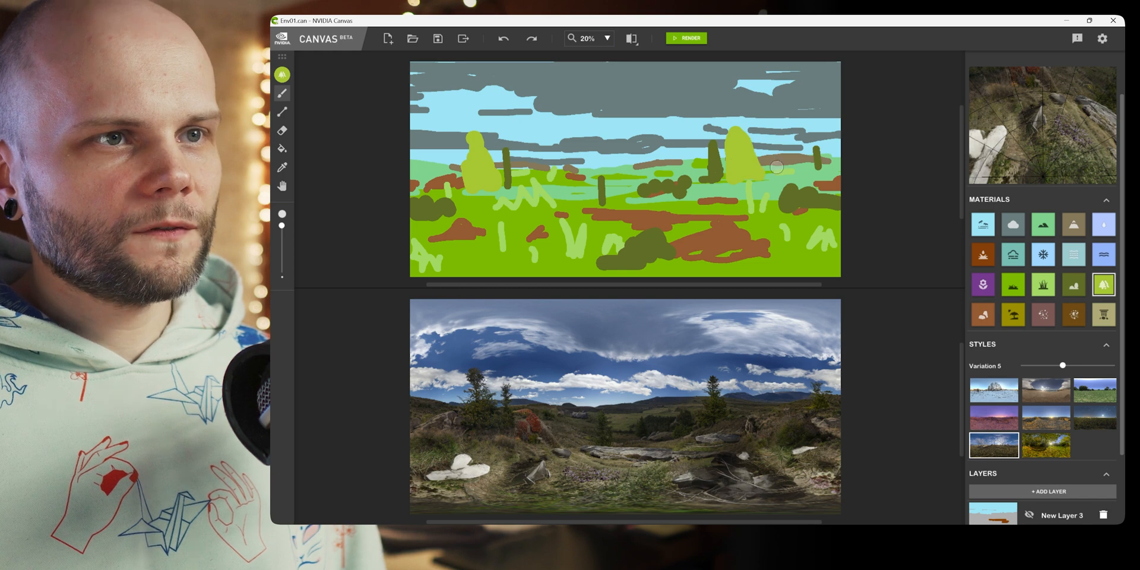
mouse_move(694, 59)
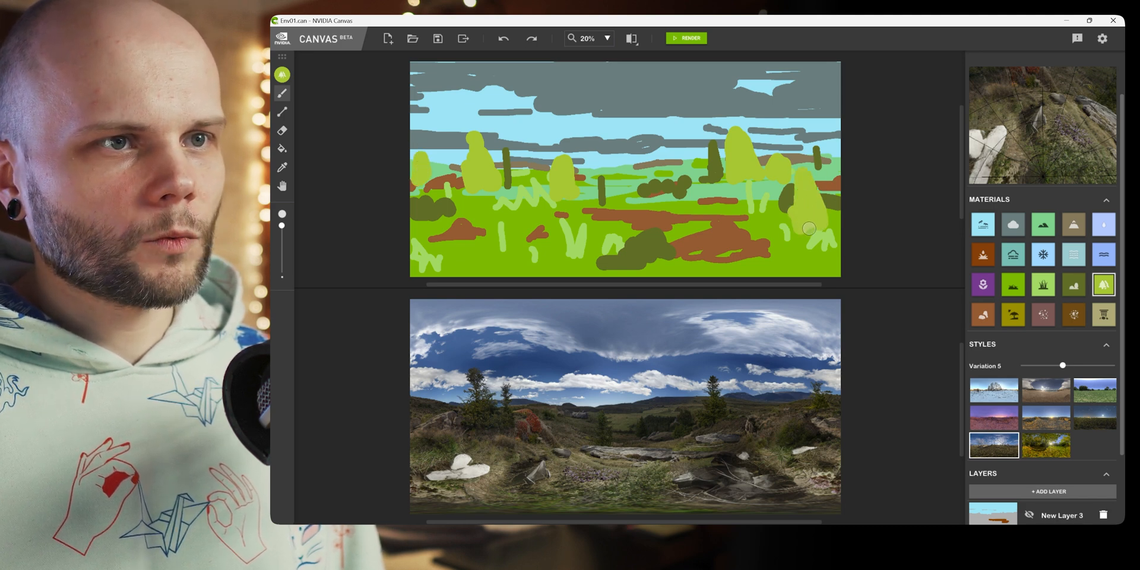
mouse_move(689, 80)
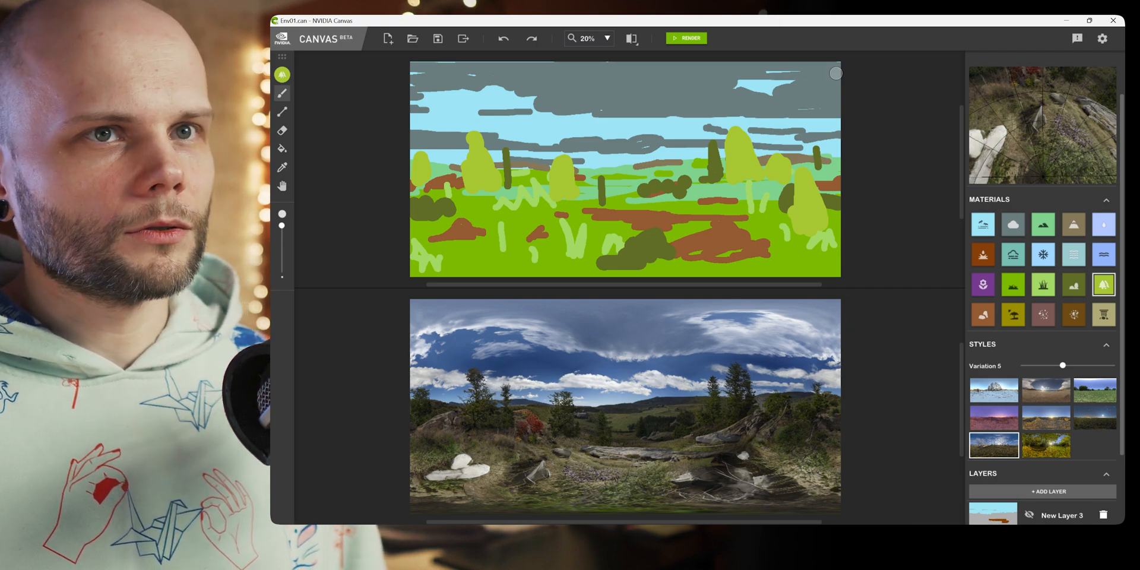
Re-enable Auto-paint in Settings and return to the canvas.
click(1102, 38)
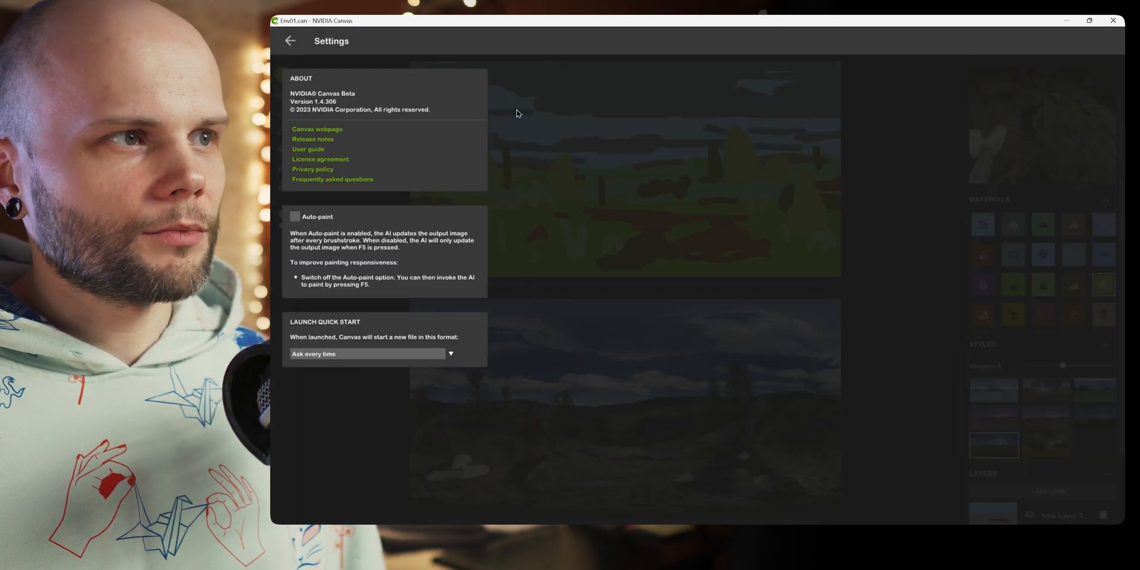
click(290, 41)
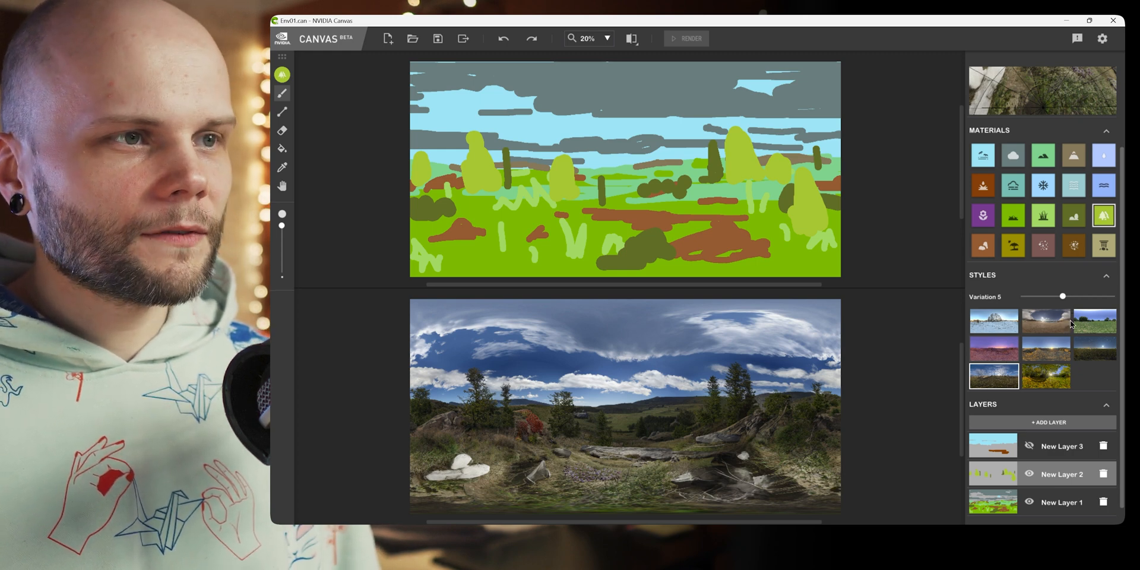
Apply the second, drier overcast style and set its Variation slider to 2.
click(993, 348)
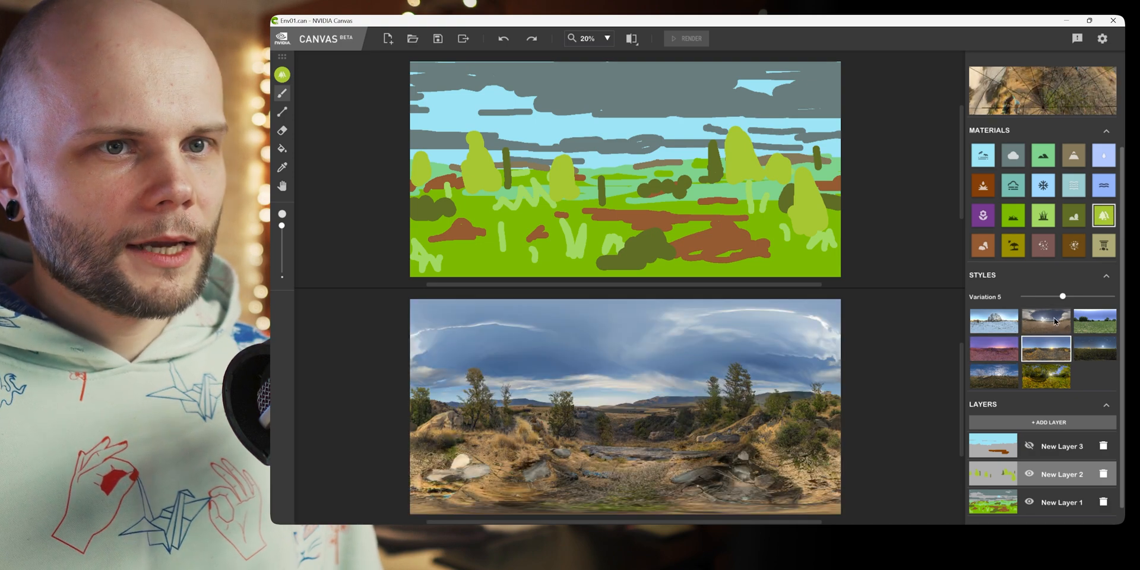
click(1045, 320)
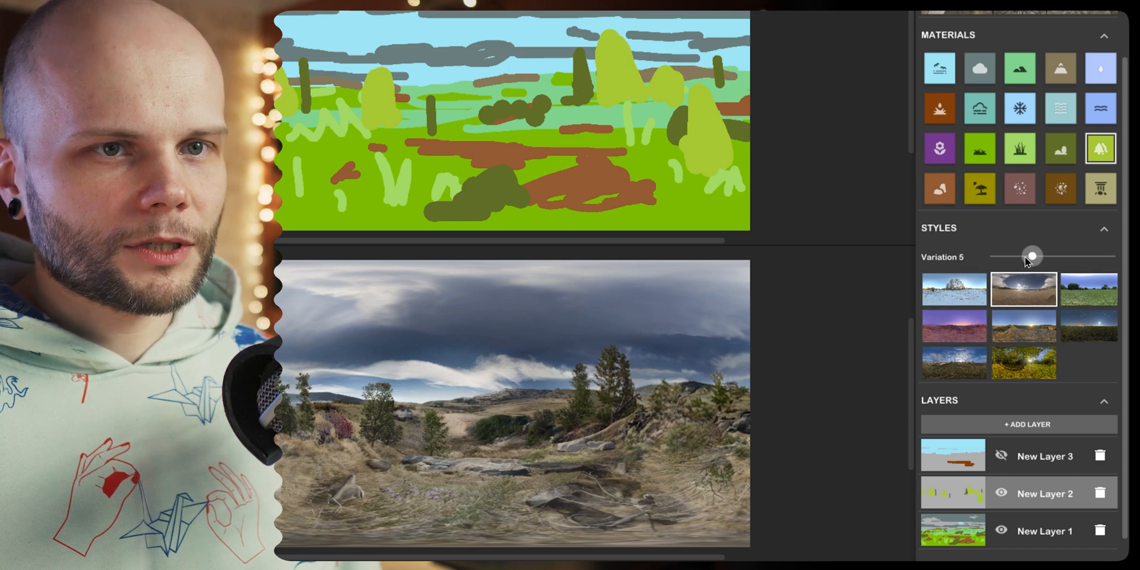
drag(1031, 256, 1111, 256)
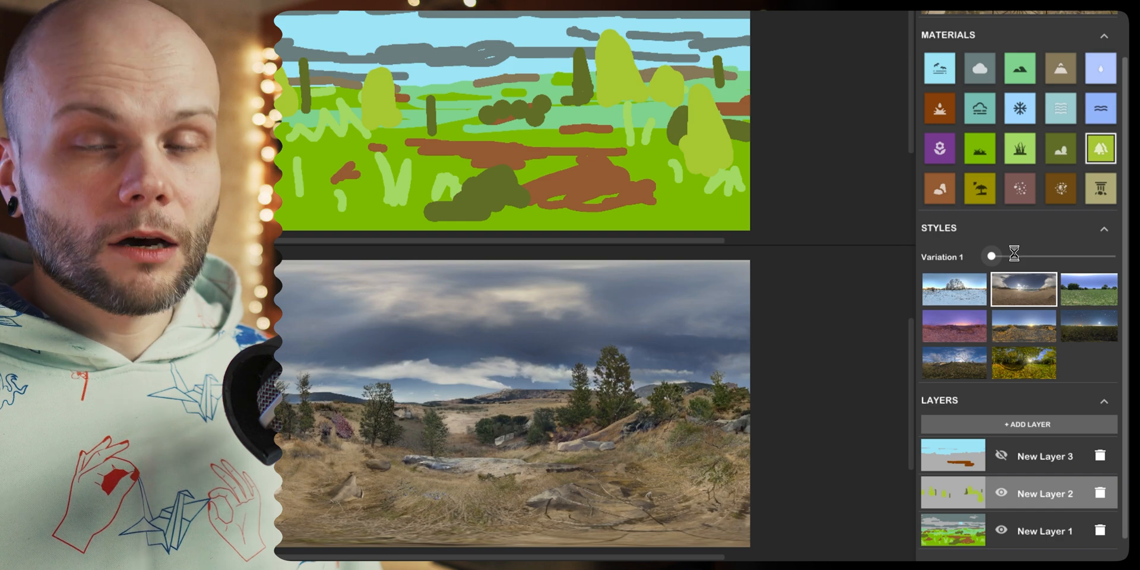
drag(991, 255, 1017, 256)
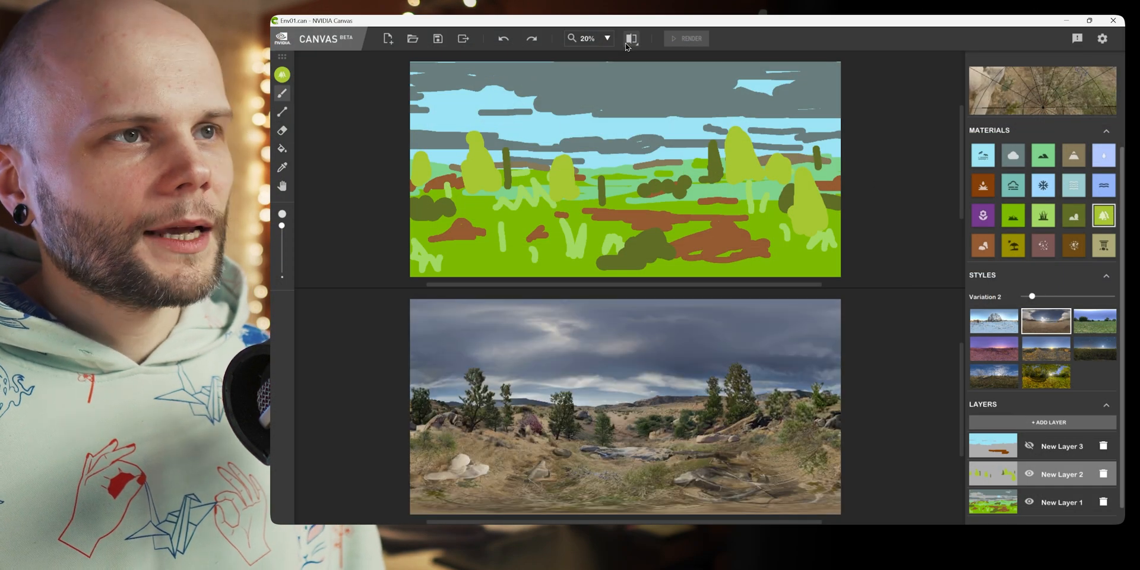
Switch the view layout to Image View.
click(631, 38)
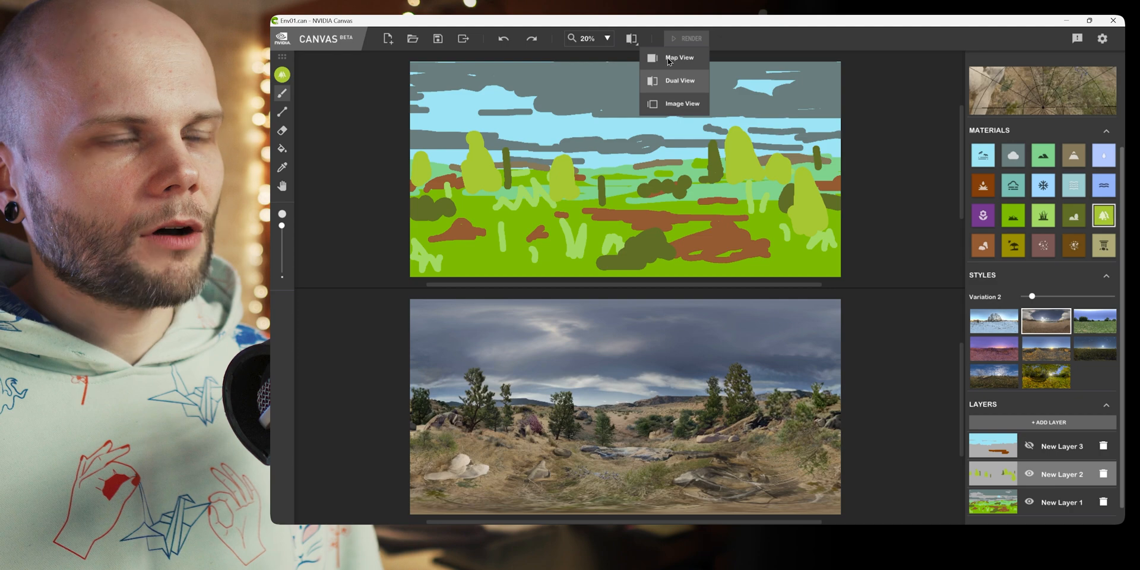
mouse_move(675, 105)
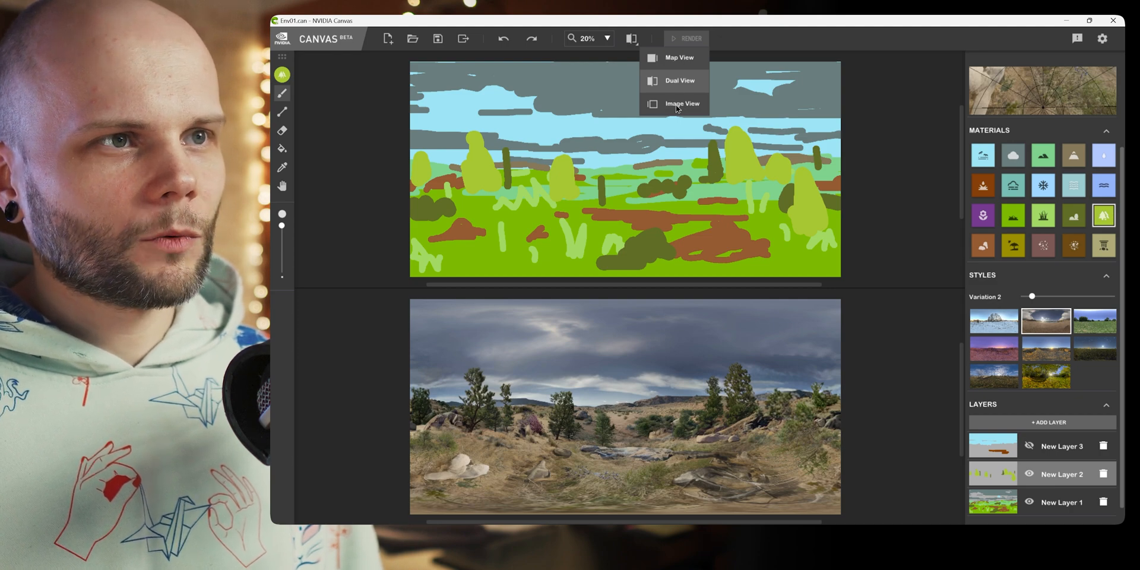
click(682, 103)
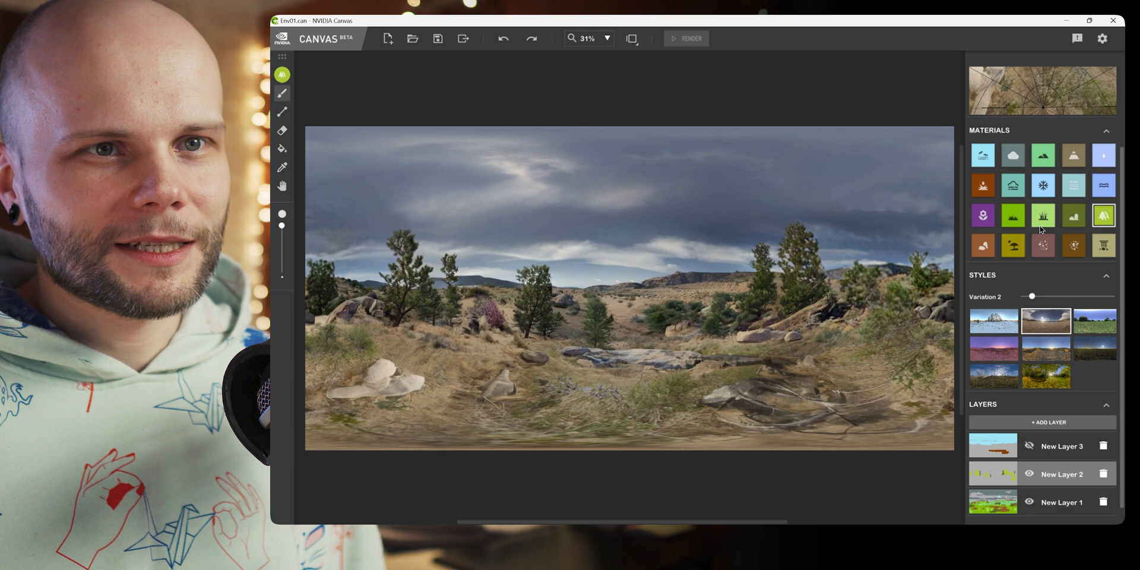
Select the Grass material for painting the foreground.
click(1042, 215)
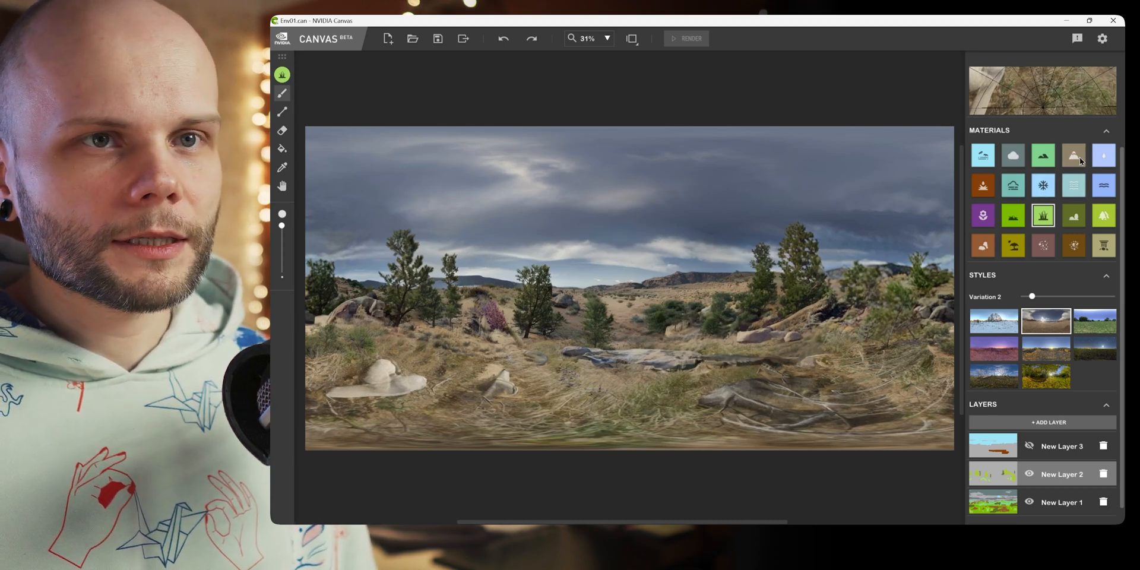
Select the Mountain material for painting the horizon peak.
click(1072, 154)
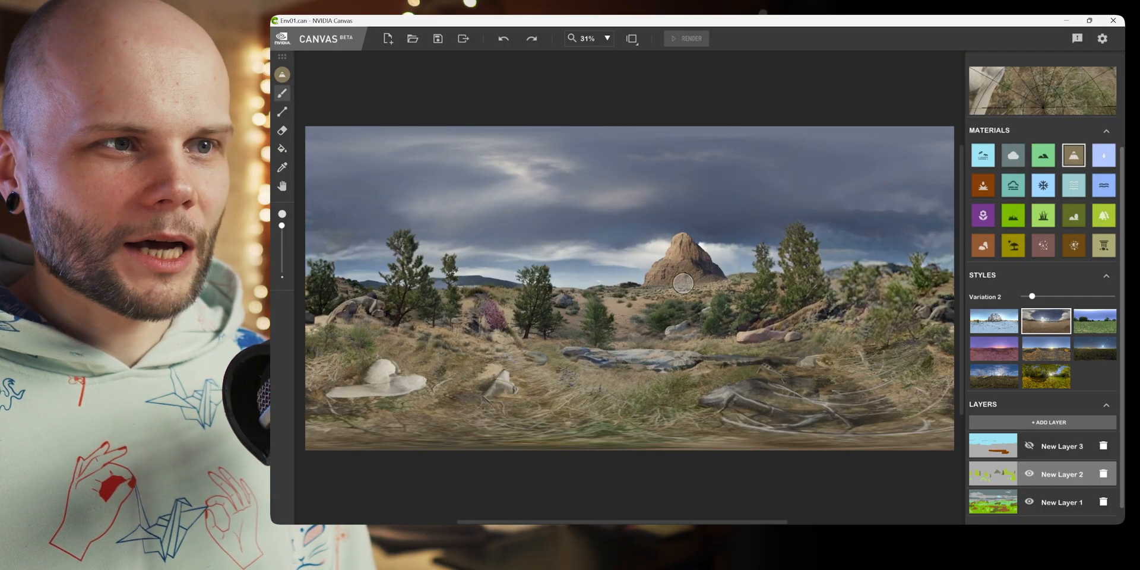
mouse_move(645, 282)
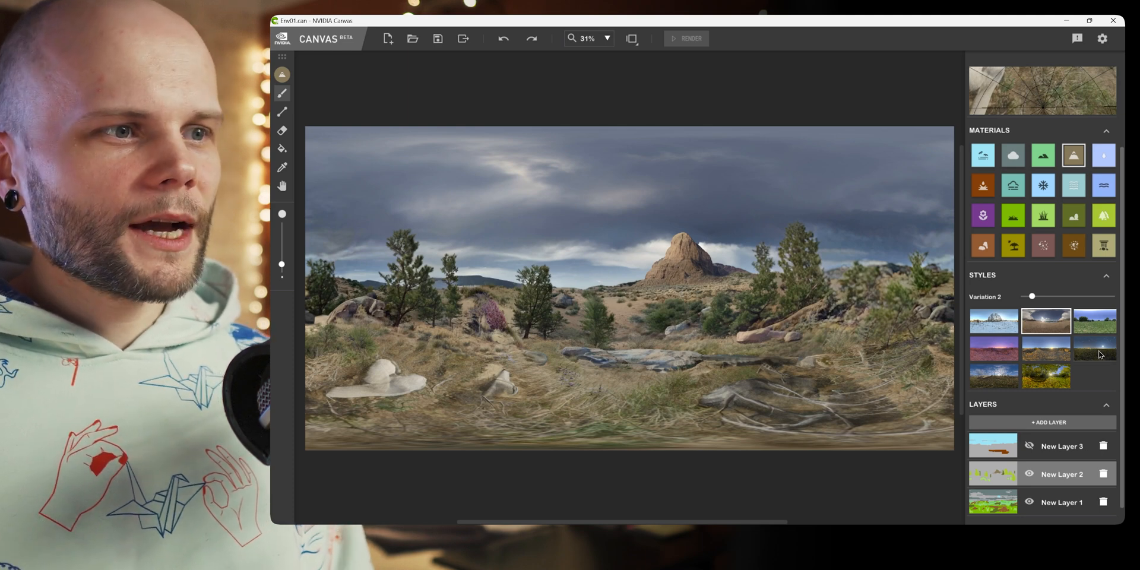
mouse_move(1062, 250)
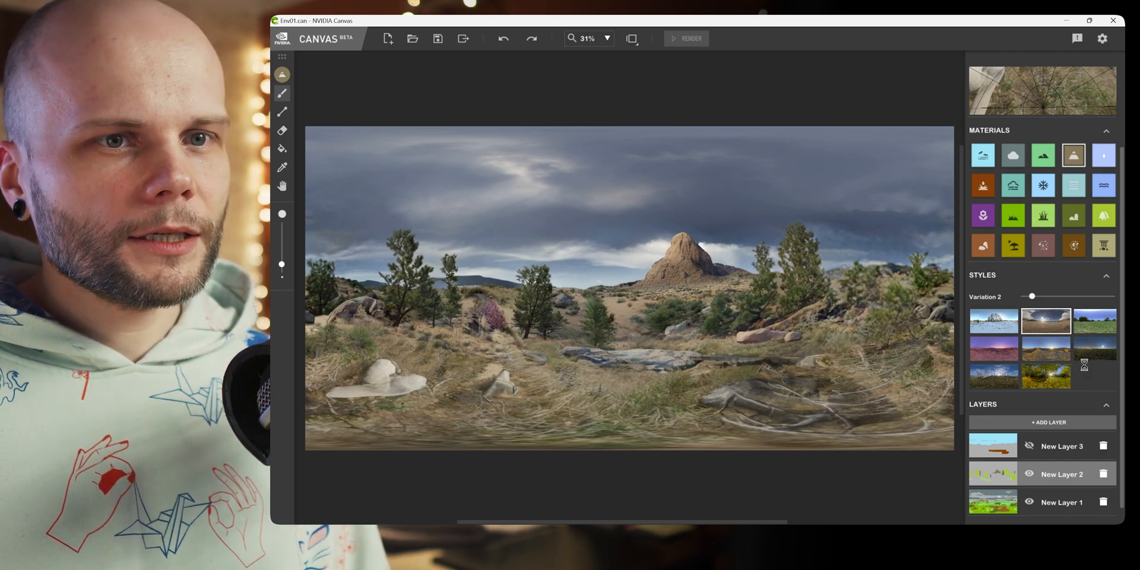
Apply the lush green sunset style and unhide the third (mud) layer.
click(1045, 376)
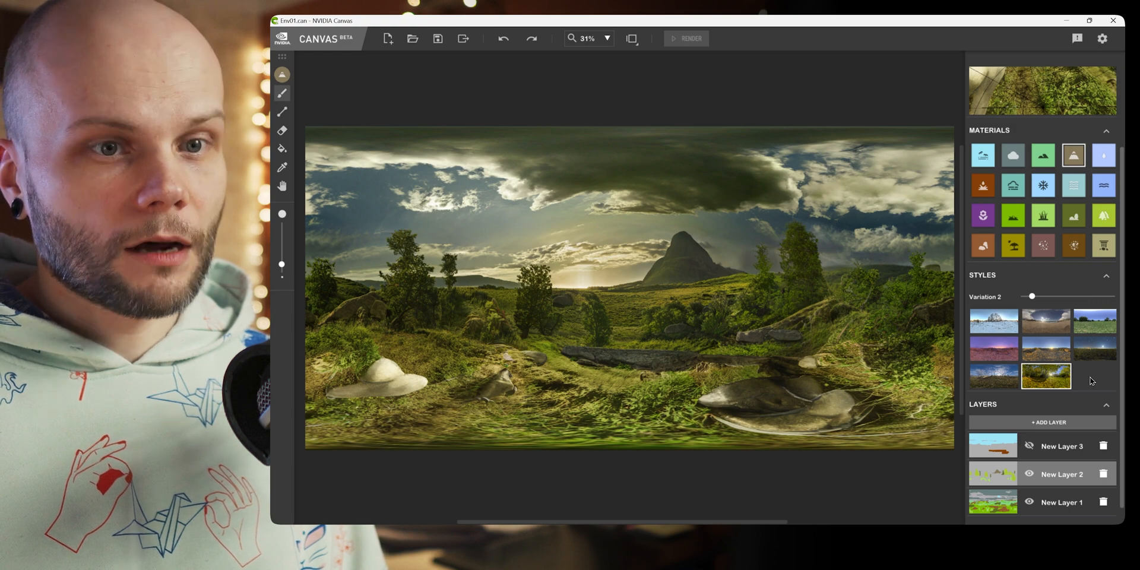
click(1028, 445)
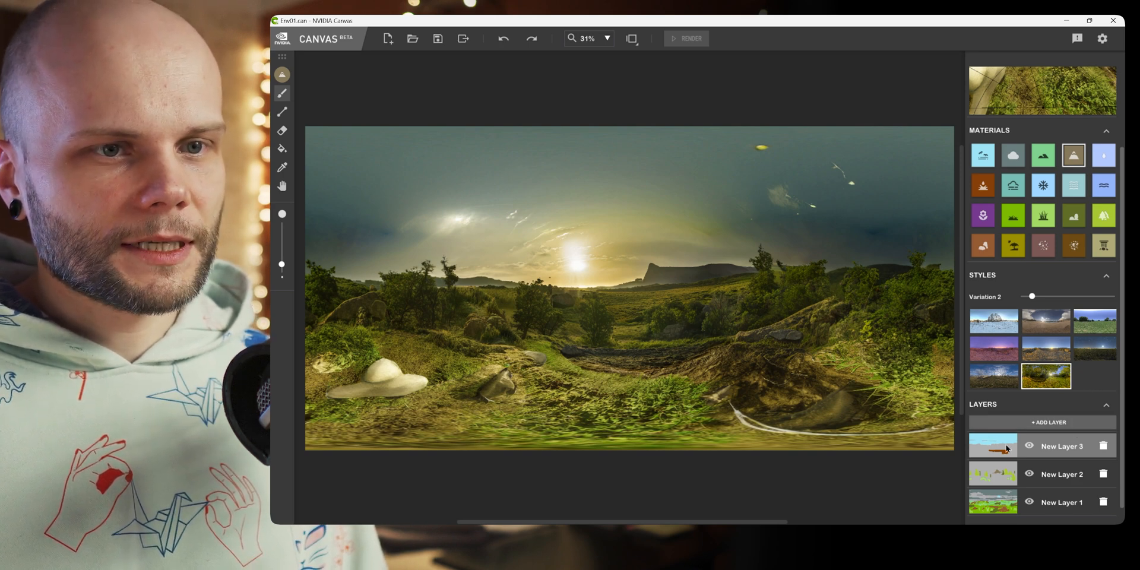
mouse_move(591, 57)
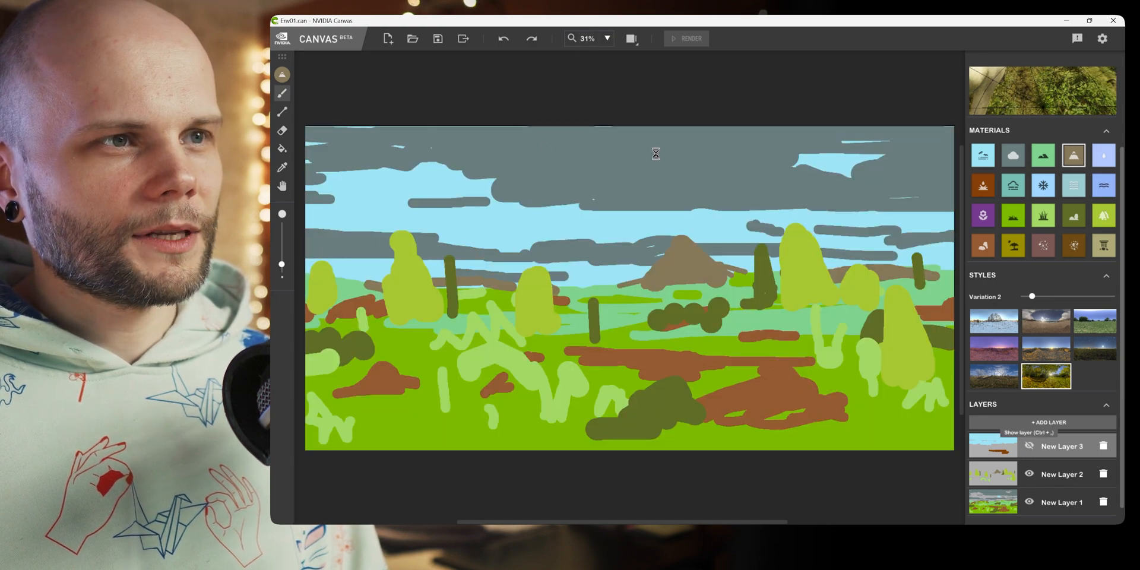
Switch the view layout to Dual View, showing sketch and panorama together.
click(631, 38)
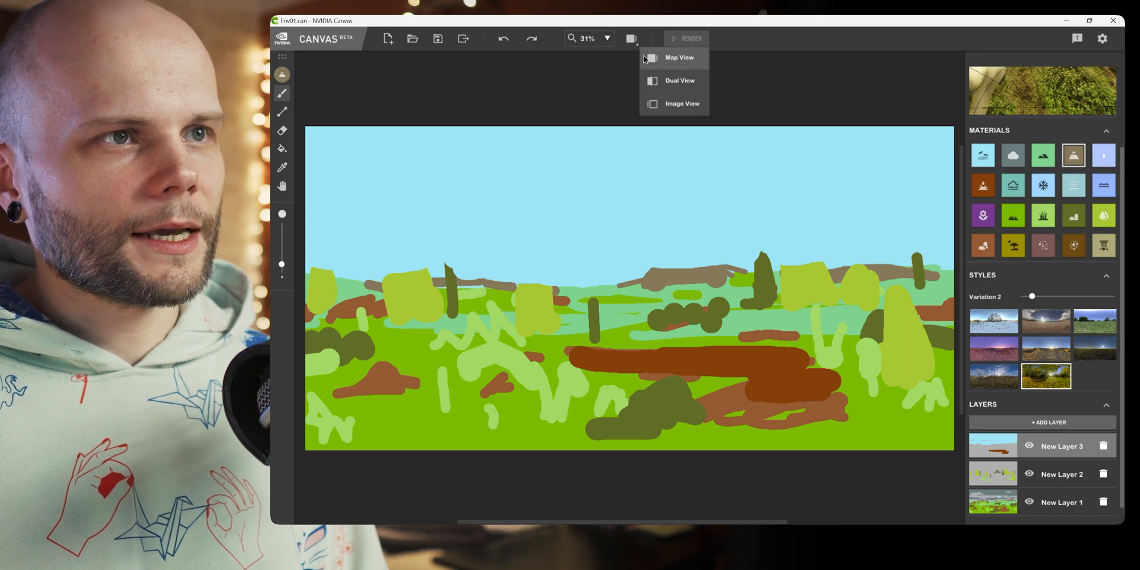
click(680, 80)
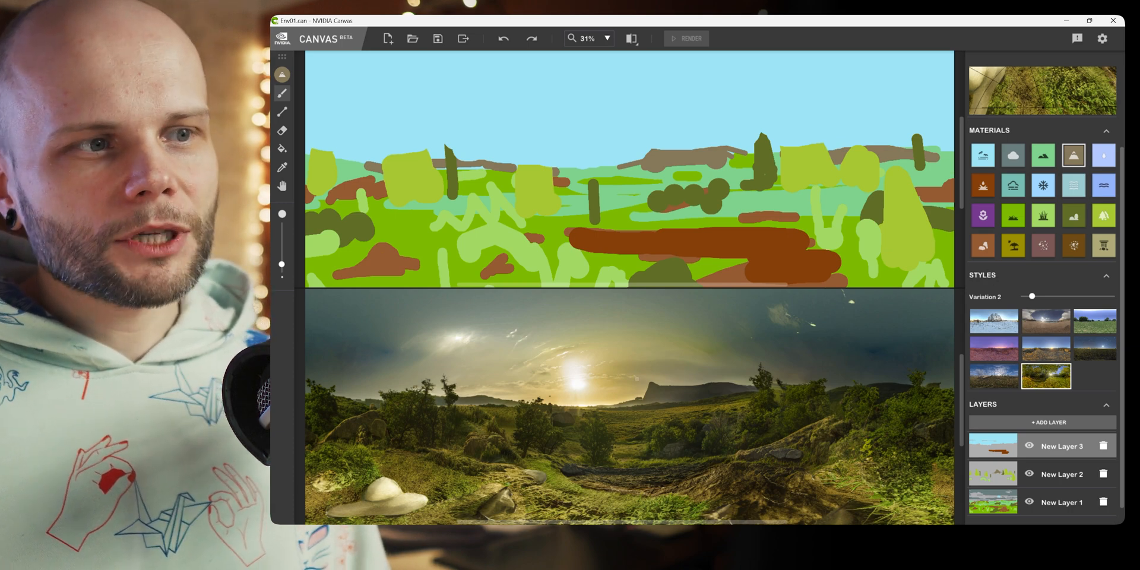
mouse_move(1037, 88)
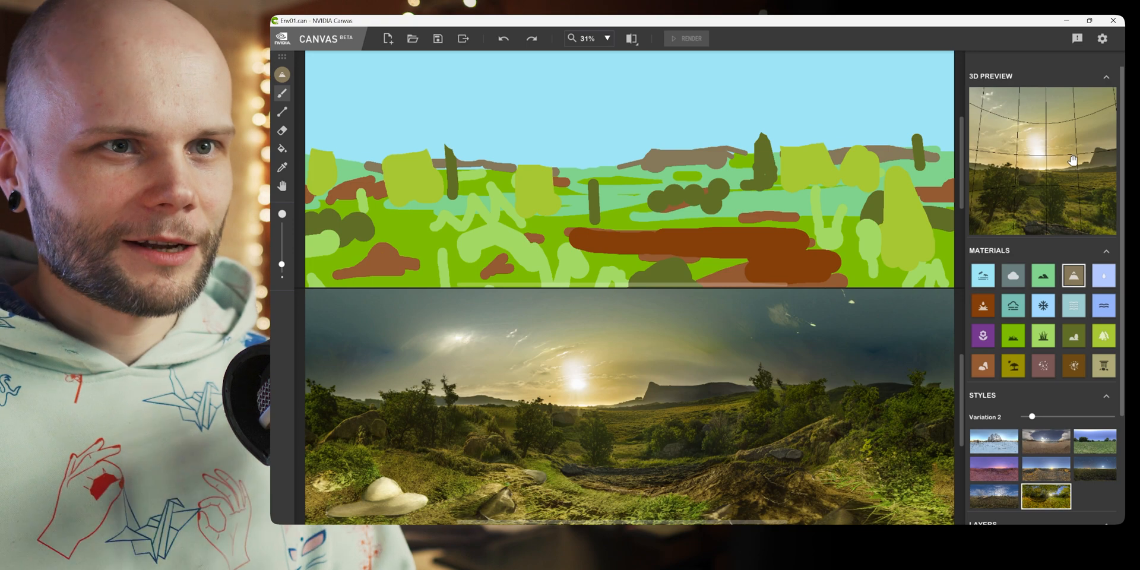
drag(1032, 416, 1021, 416)
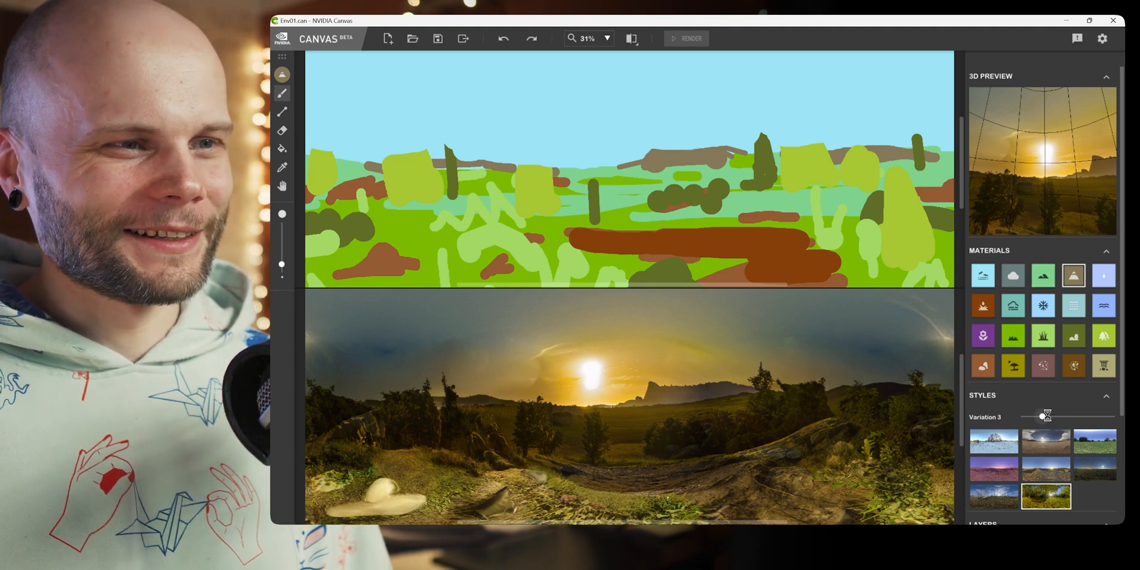
drag(1042, 417, 1052, 417)
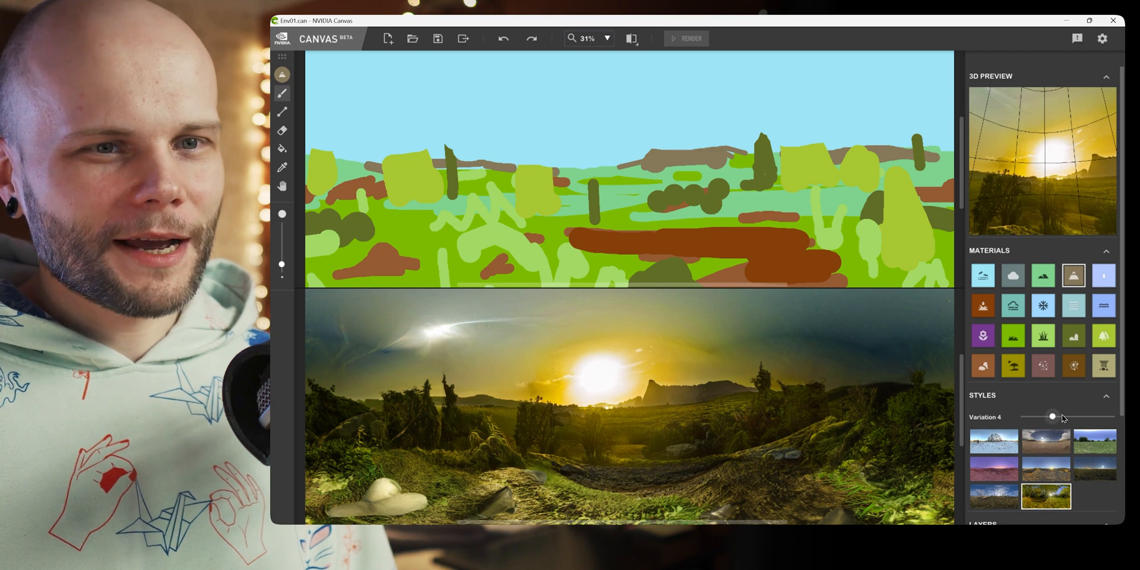
drag(1052, 416, 1033, 416)
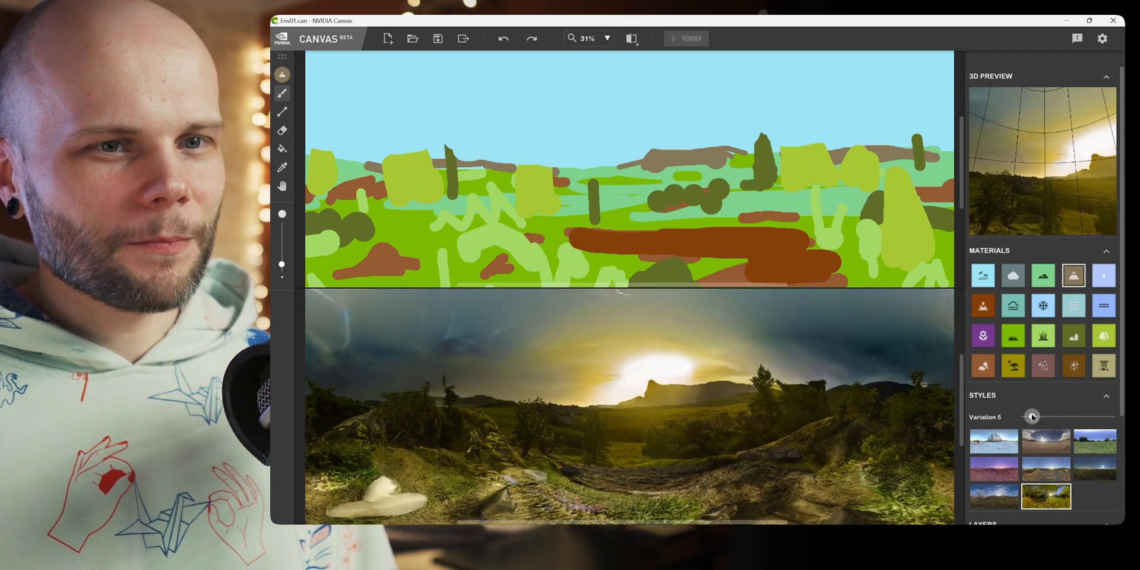
drag(1032, 415, 1027, 413)
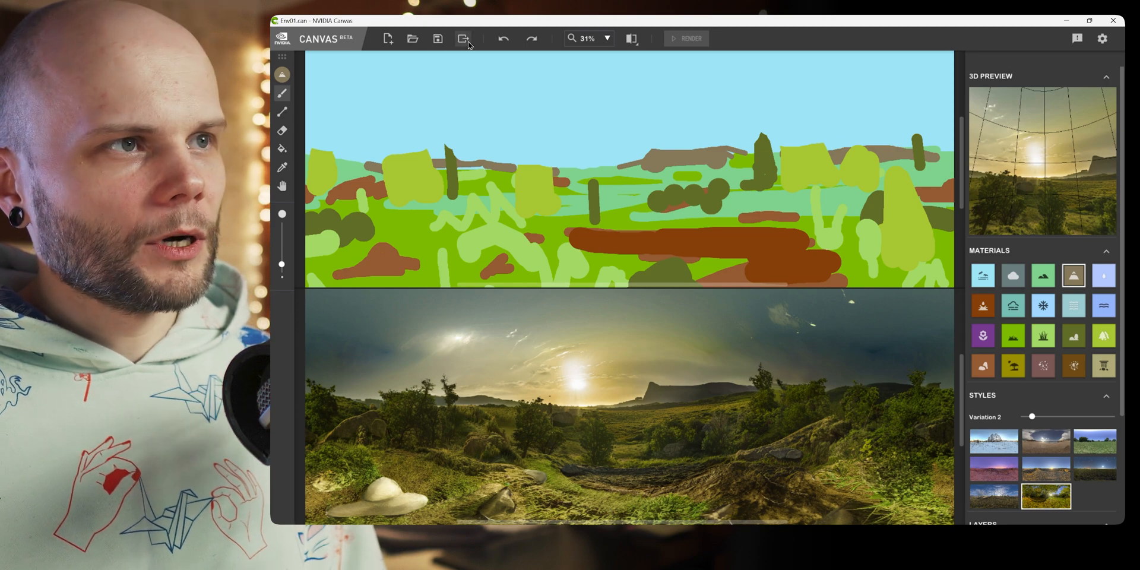
Export the Canvas landscape as an equirectangular EXR file named Env03.exr.
click(464, 38)
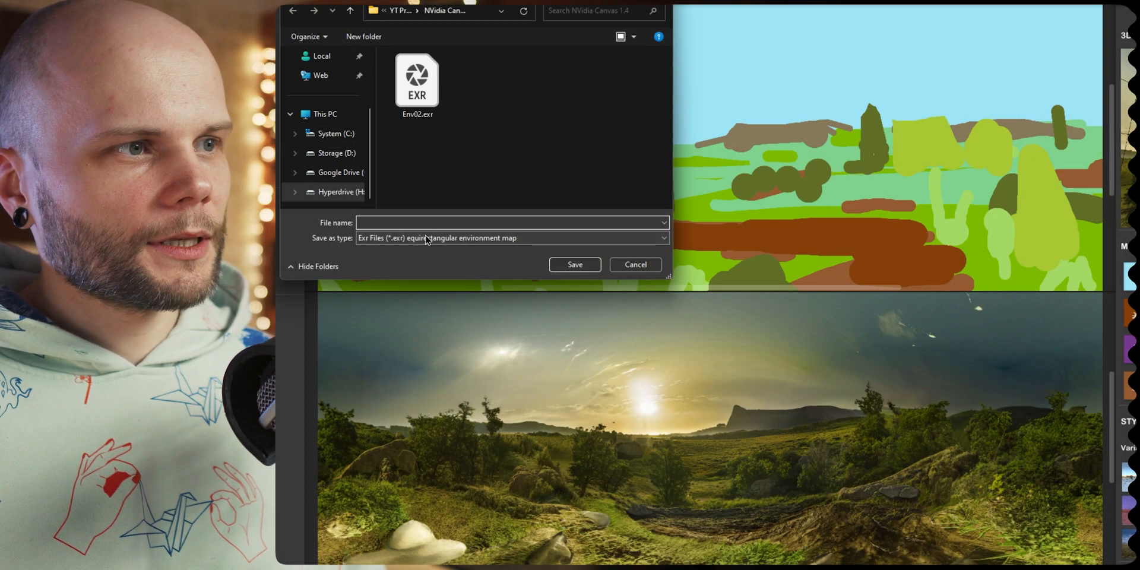
click(512, 237)
text(Env03.exr)
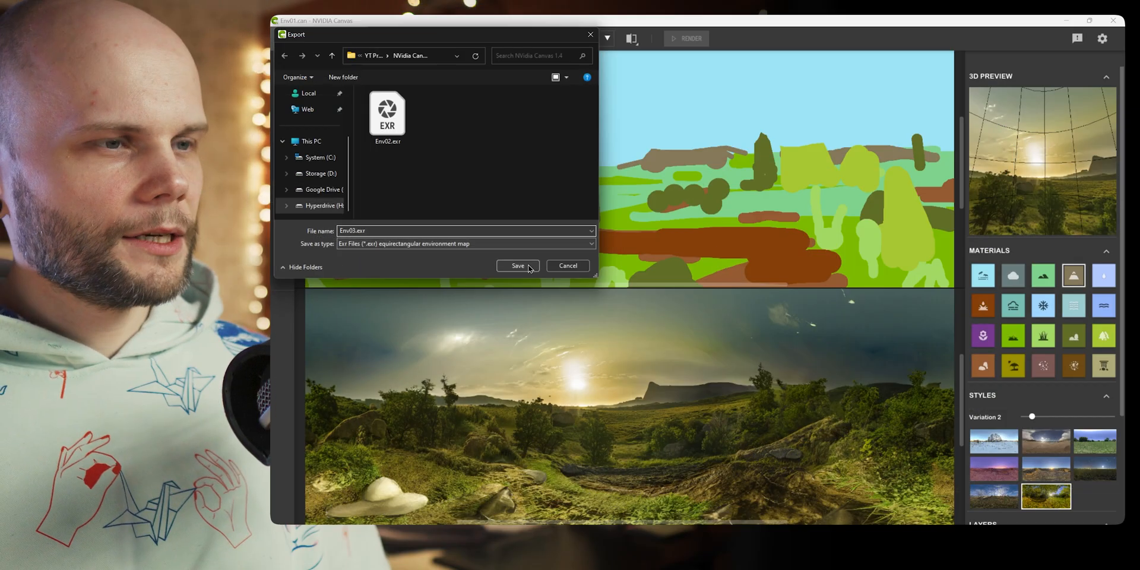
click(518, 265)
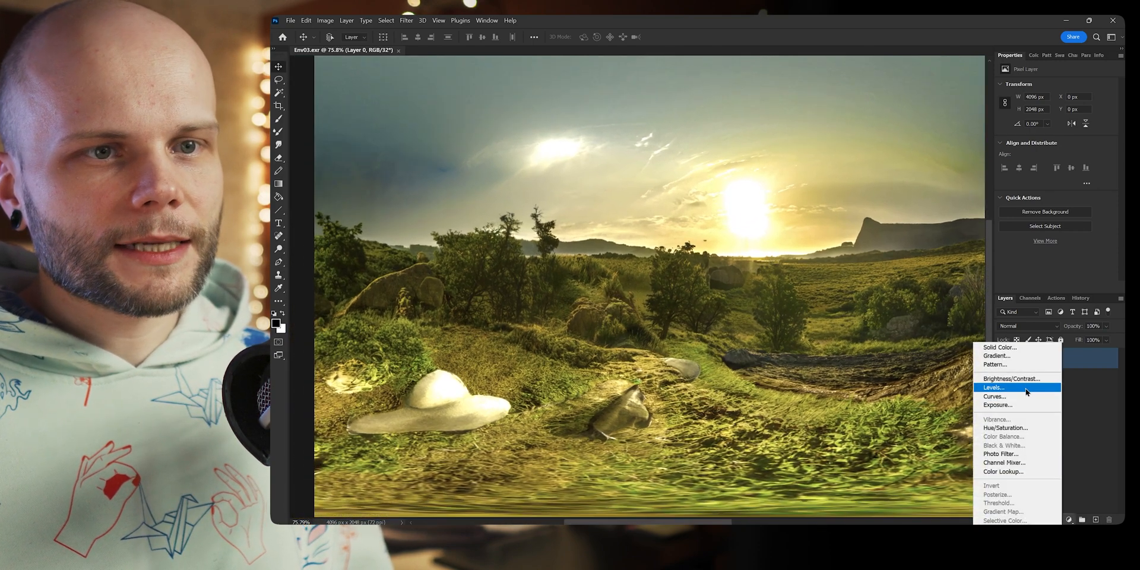
Create a Levels adjustment layer from the Layers panel's adjustment button.
click(992, 387)
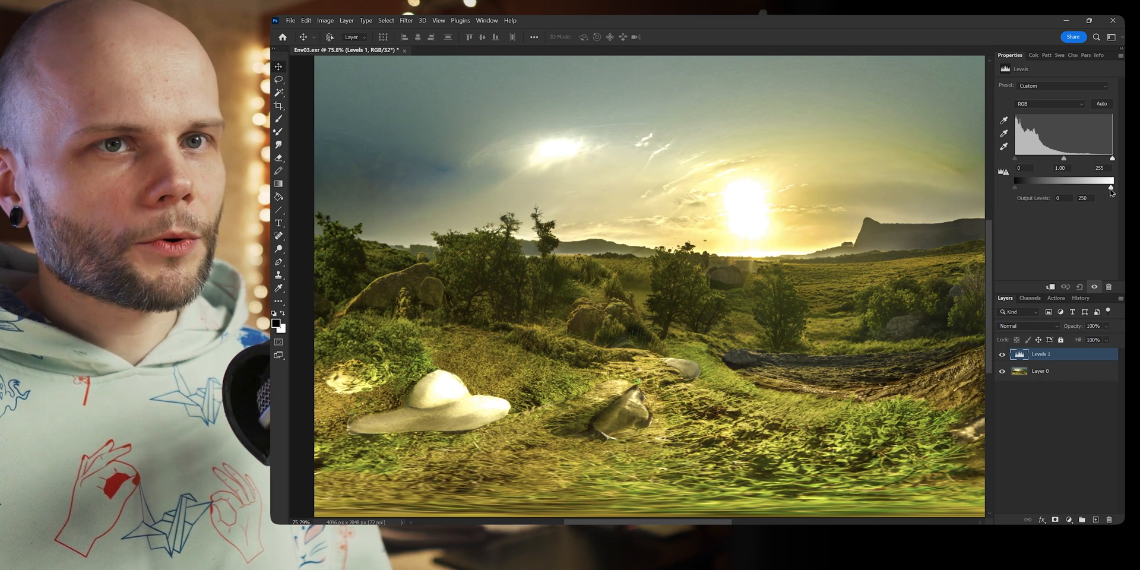
Try darker, night-like Levels output settings, then return to full brightness.
drag(1111, 188, 1077, 188)
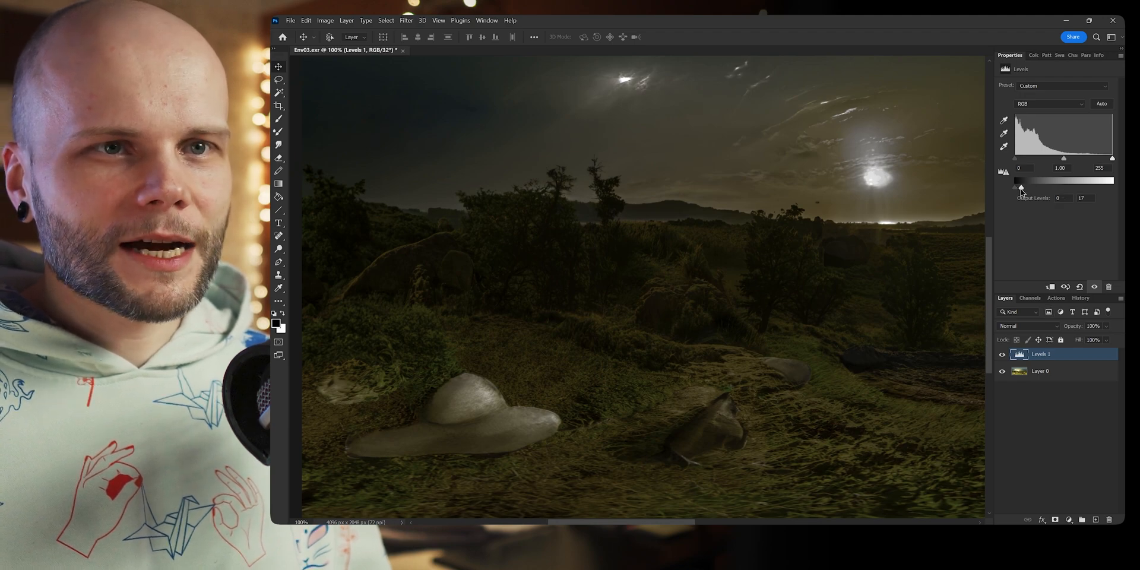
drag(1016, 188, 1111, 188)
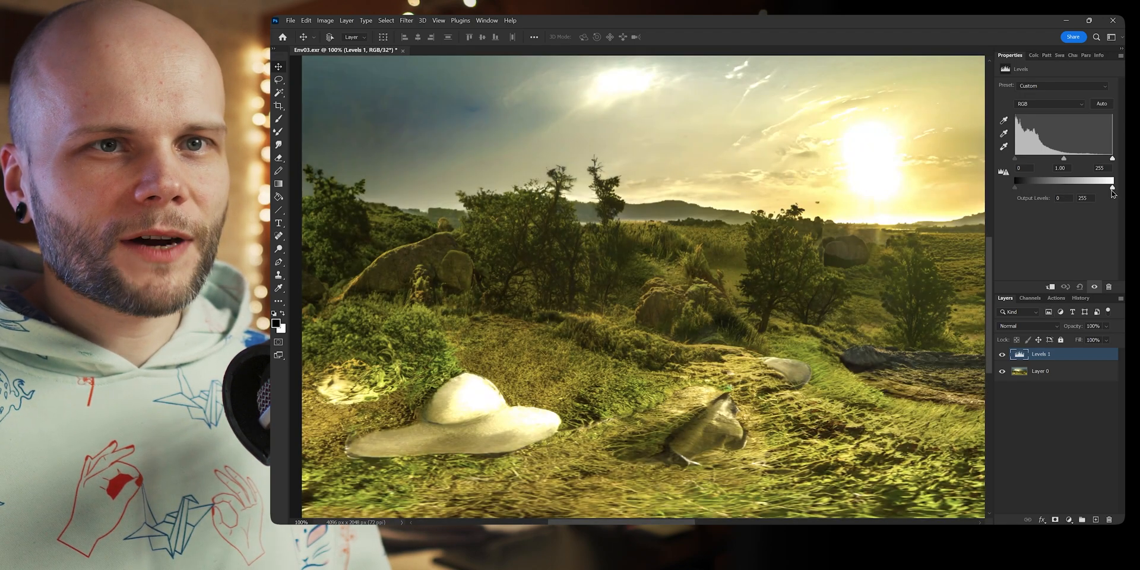
drag(1104, 187, 1020, 186)
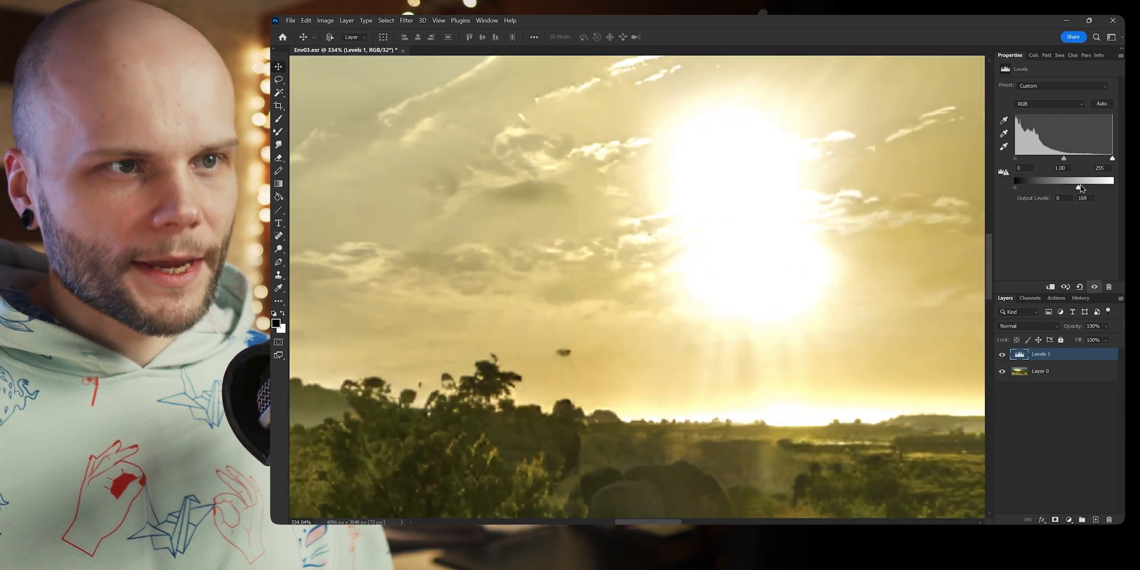
drag(1078, 186, 1019, 185)
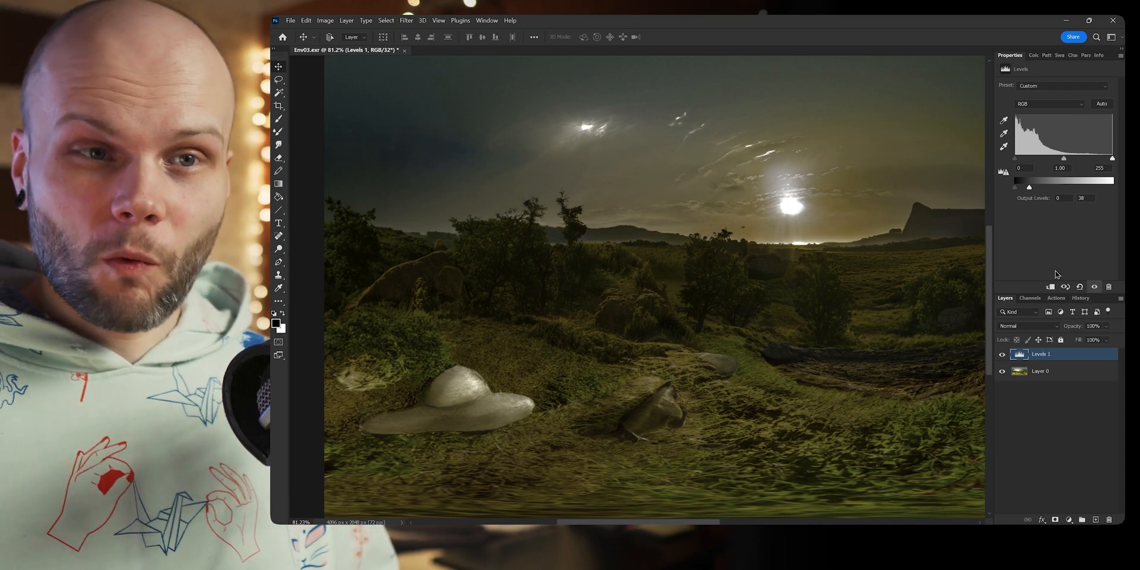
drag(1028, 187, 1085, 187)
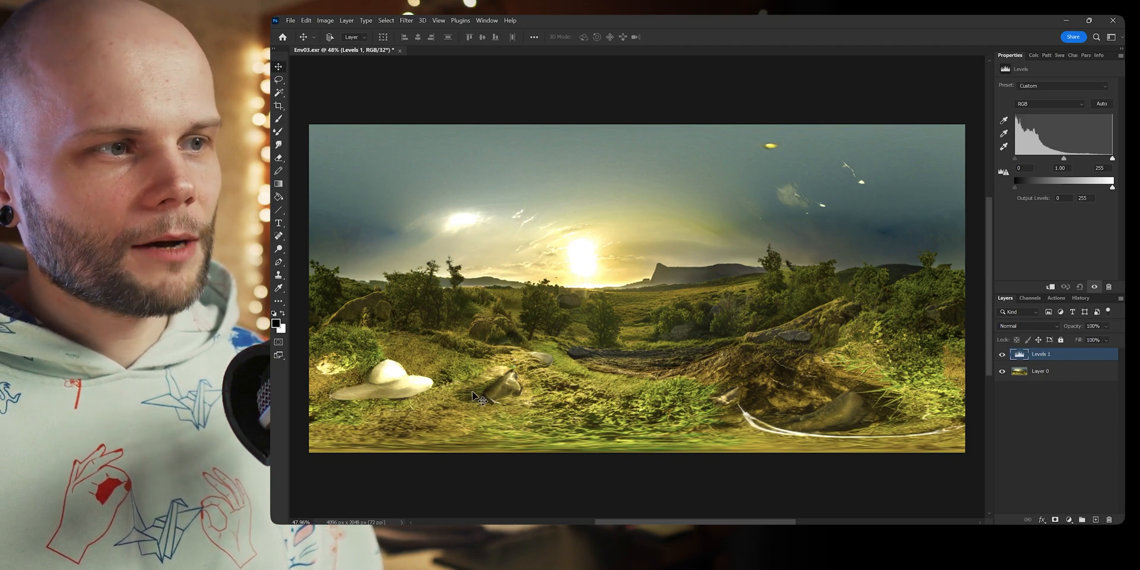
mouse_move(719, 203)
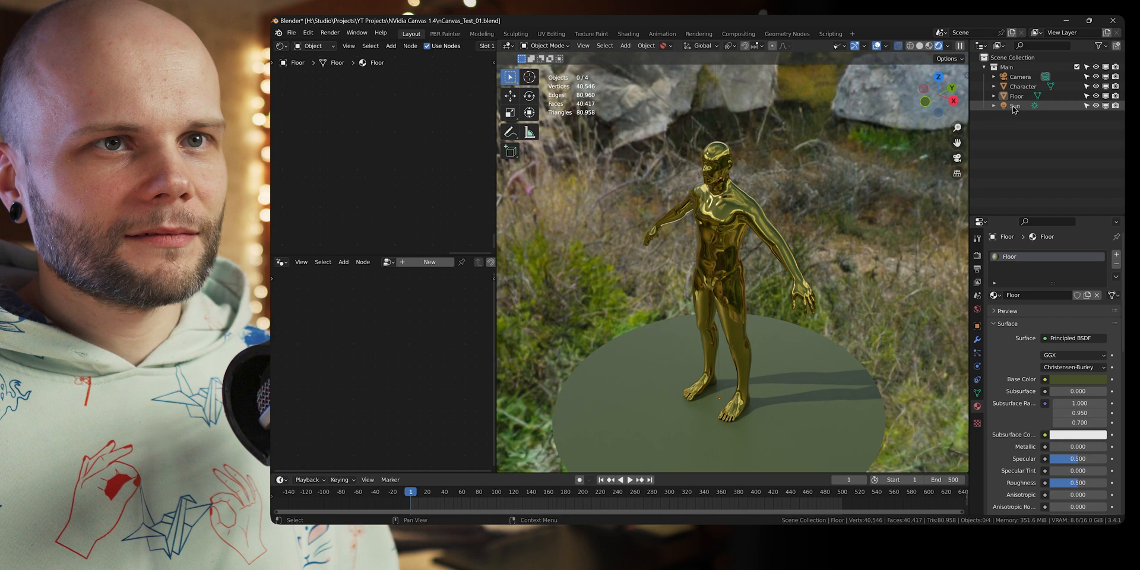
Select the Sun light in Blender's Outliner.
click(1015, 105)
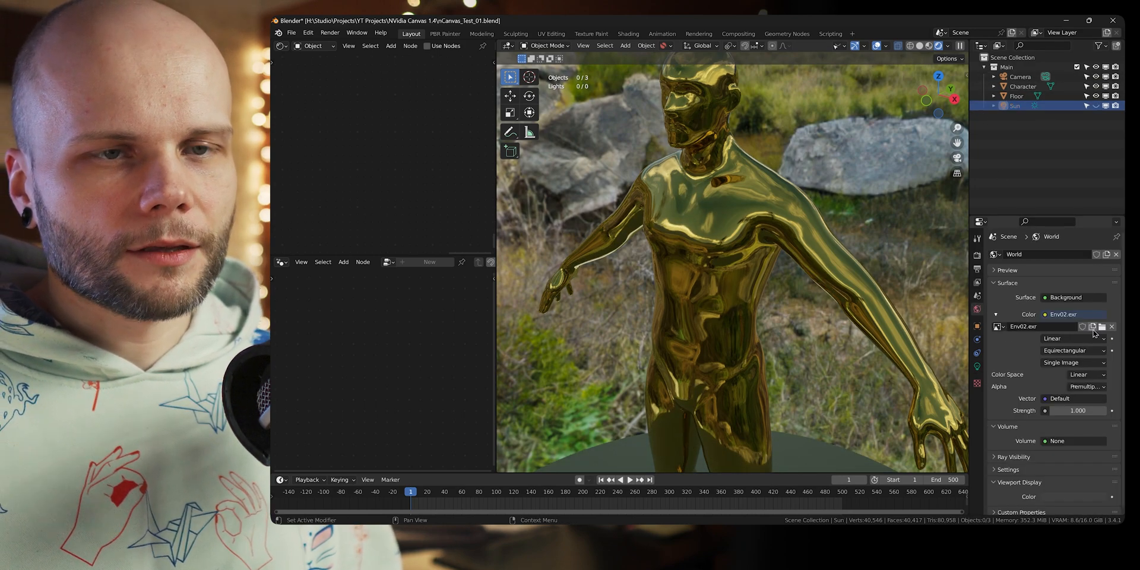
Load a different image, Env03.exr, into the world's Environment Texture.
click(1103, 327)
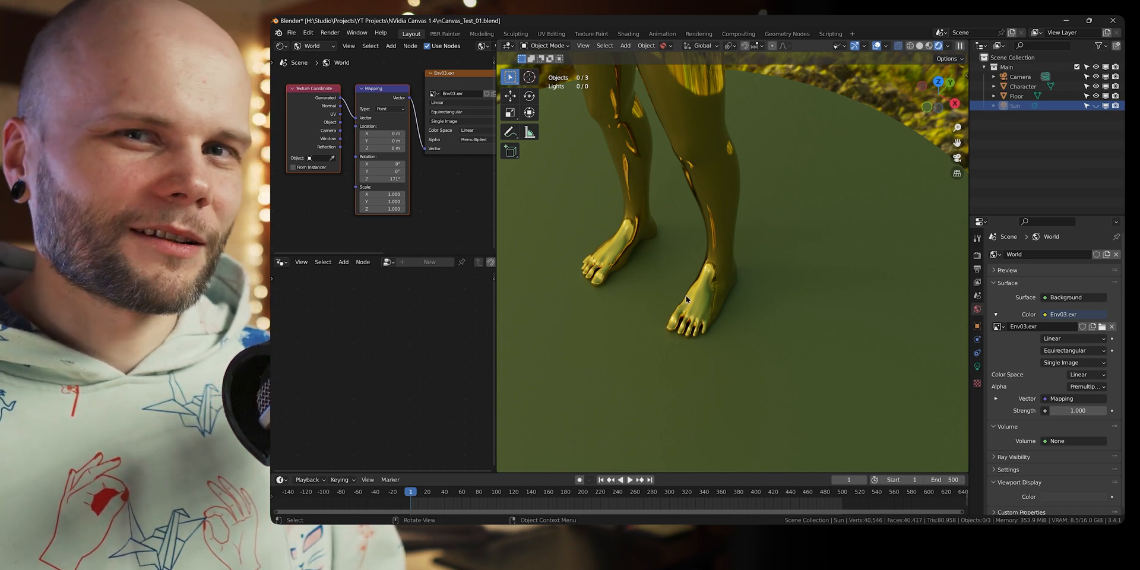
mouse_move(800, 257)
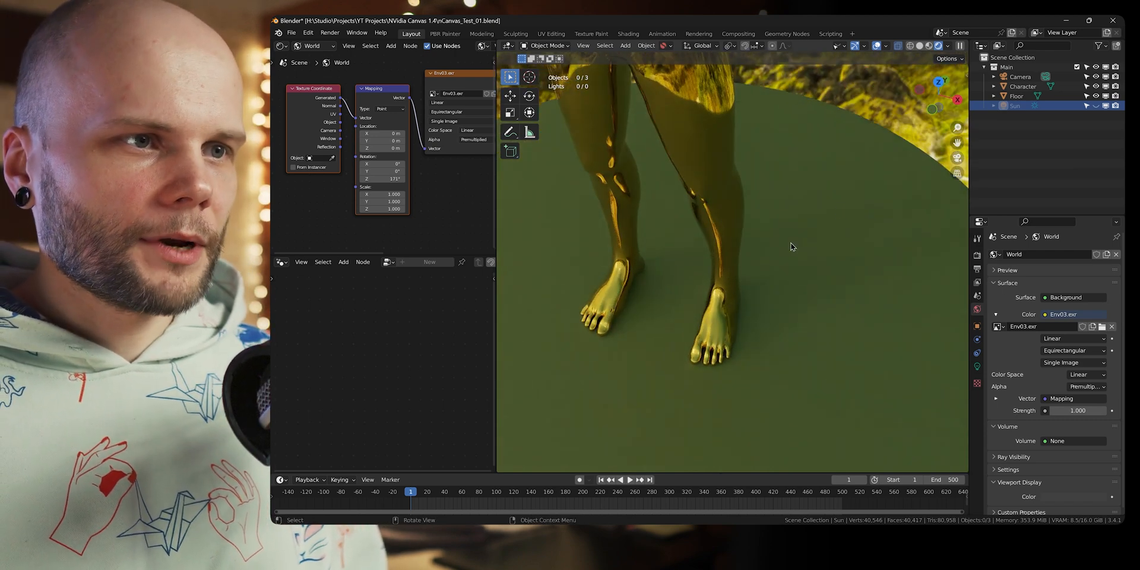
mouse_move(670, 279)
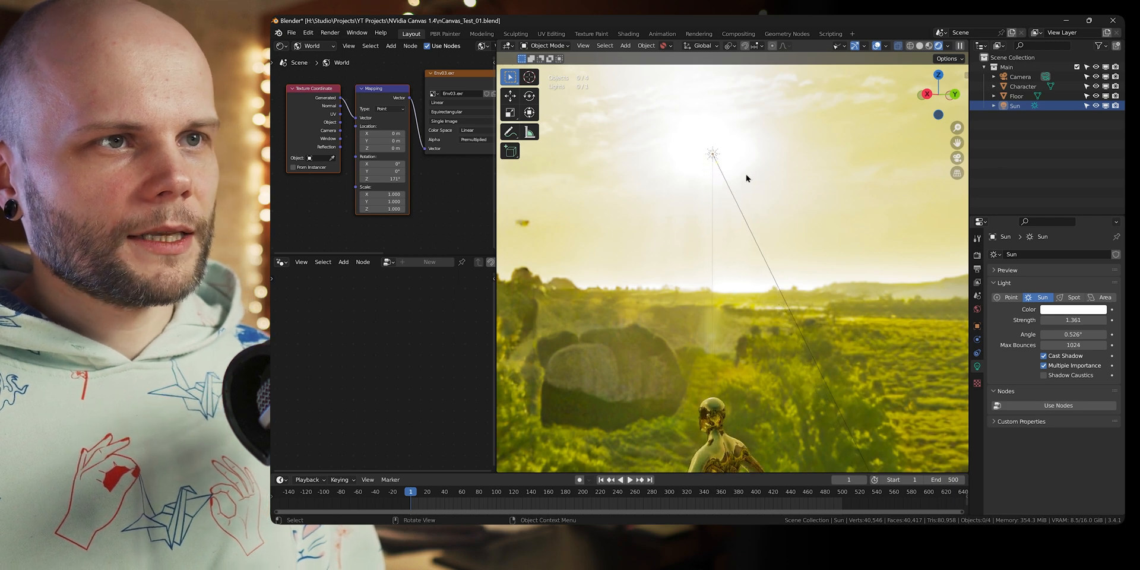
Aim the Sun lamp toward the sun in the HDR sky.
click(713, 153)
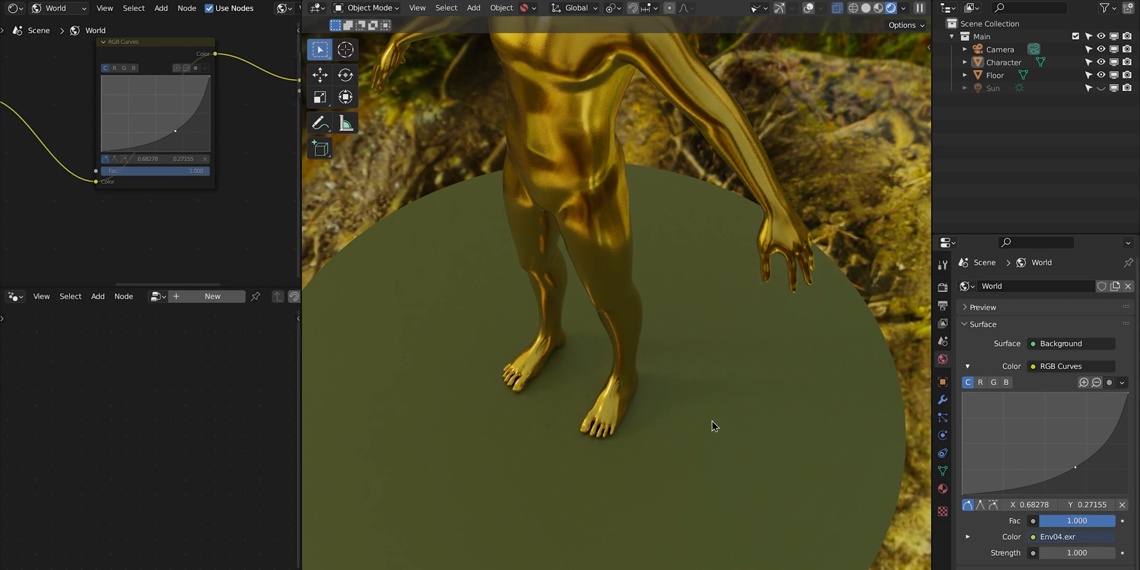
mouse_move(764, 412)
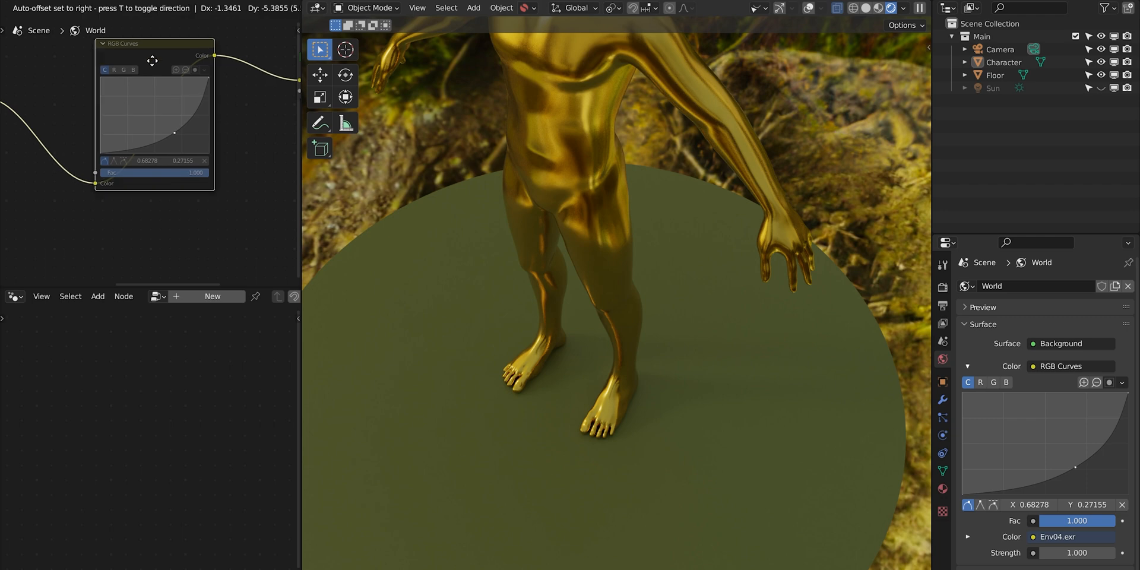
Bend the World shader's RGB Curves node downward to deepen the darker tones.
click(56, 8)
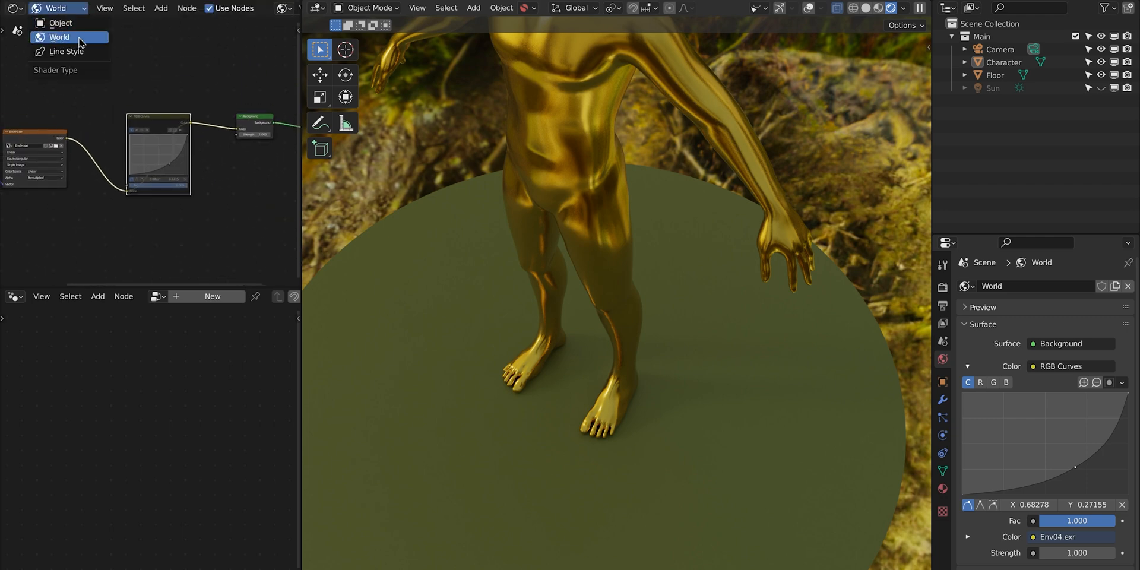
click(58, 37)
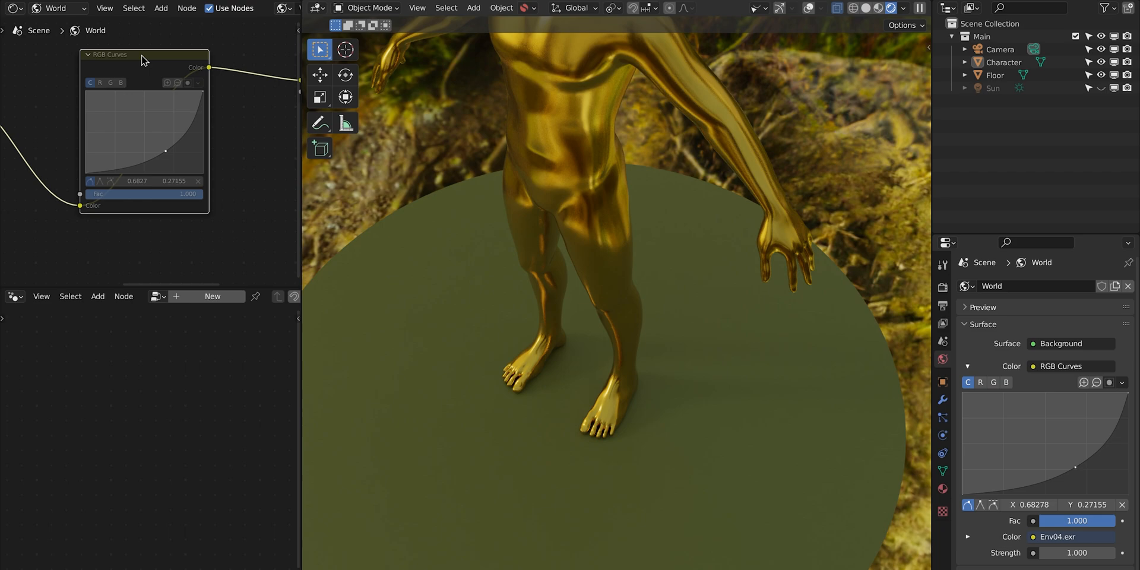
drag(165, 150, 156, 138)
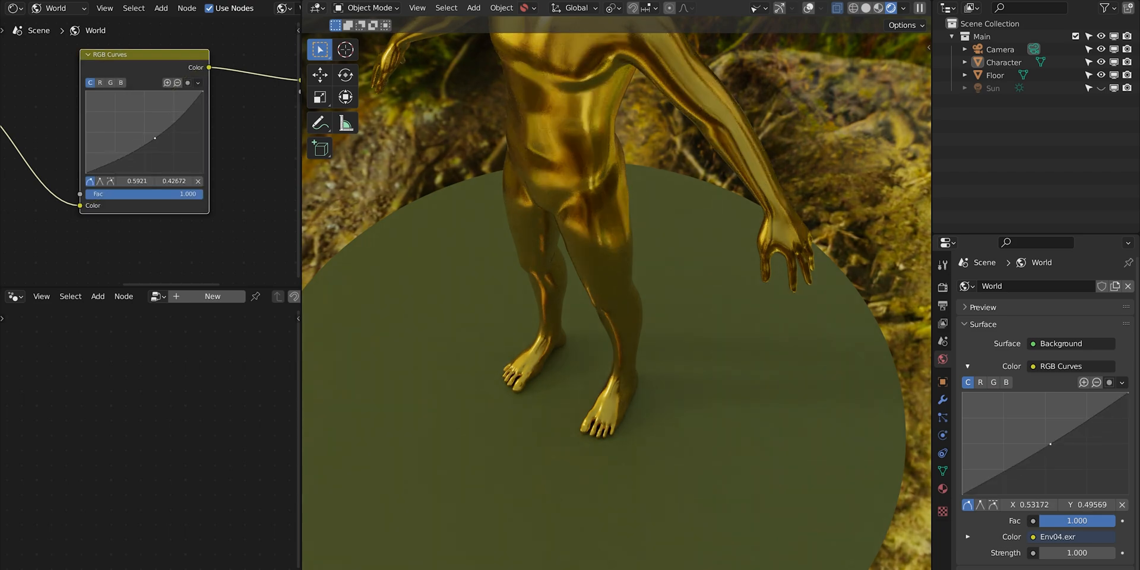
drag(155, 137, 168, 149)
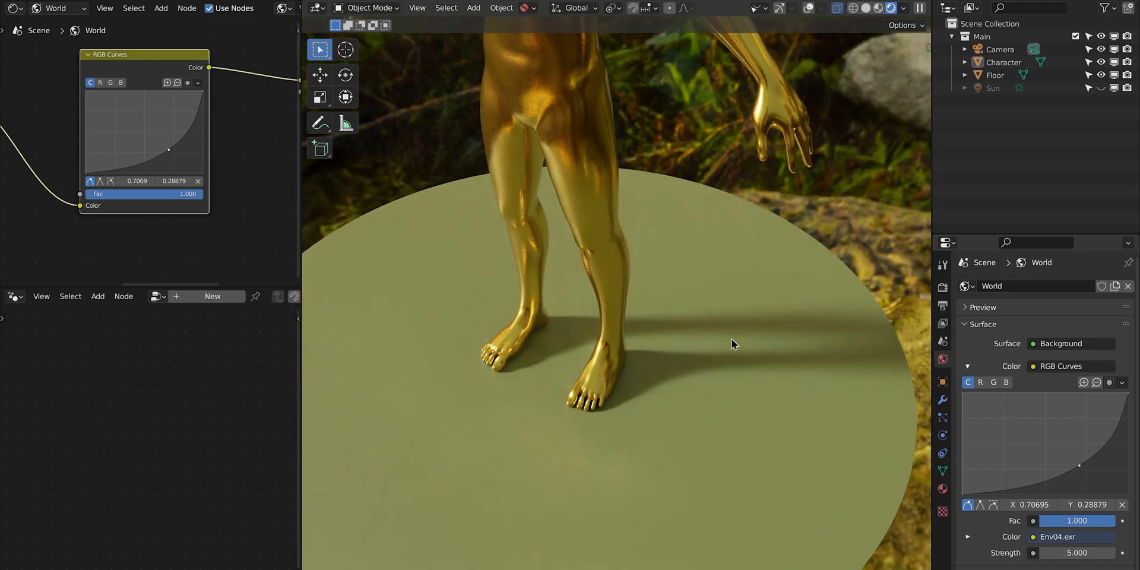
mouse_move(450, 196)
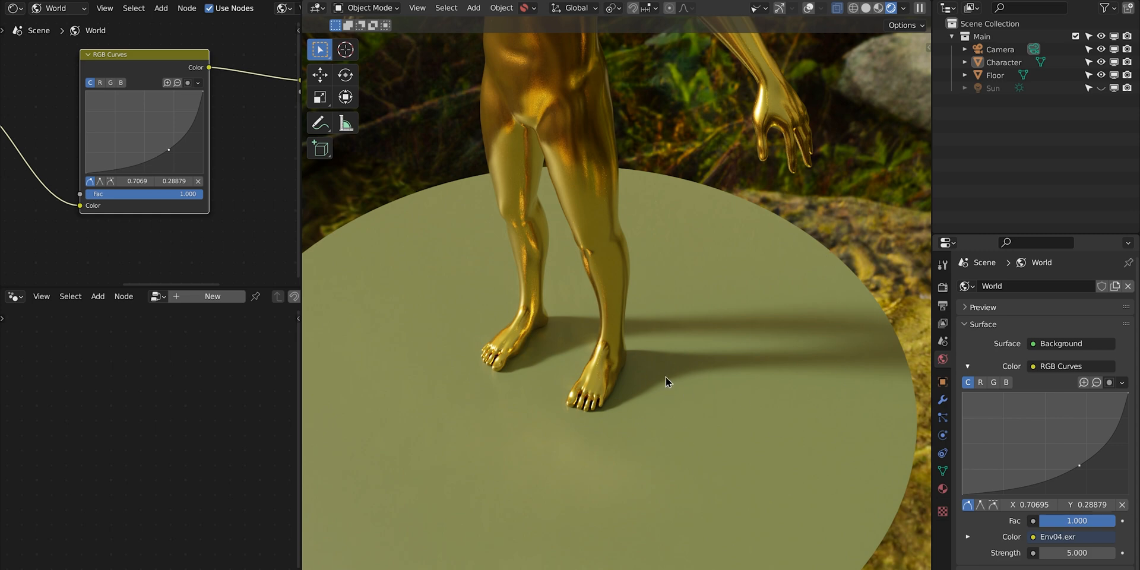
click(1099, 88)
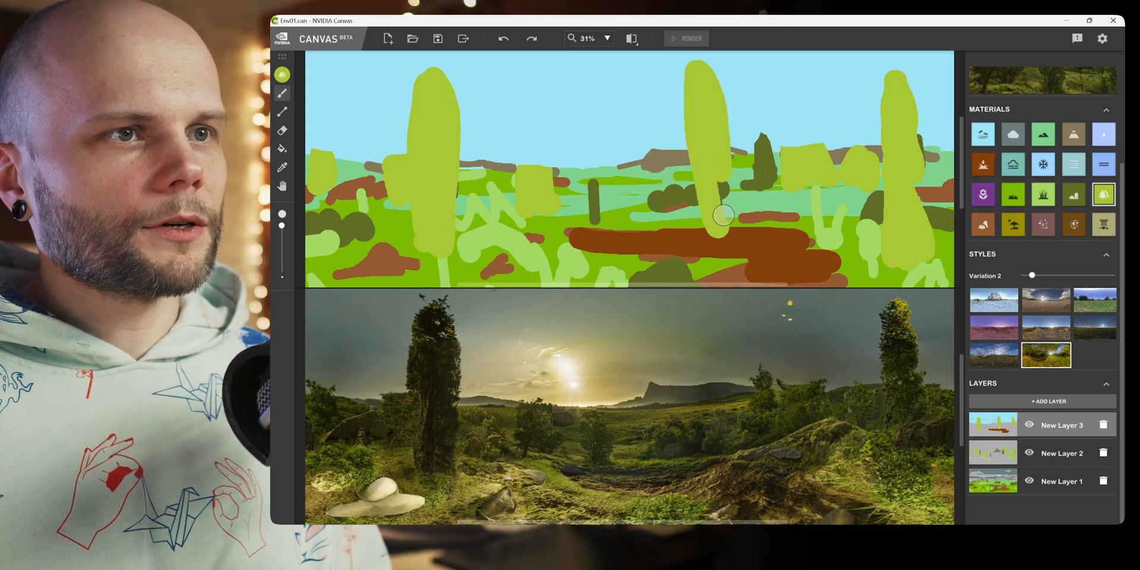
Paint another tall tree shape into the centre of the Canvas sketch.
drag(719, 214, 694, 196)
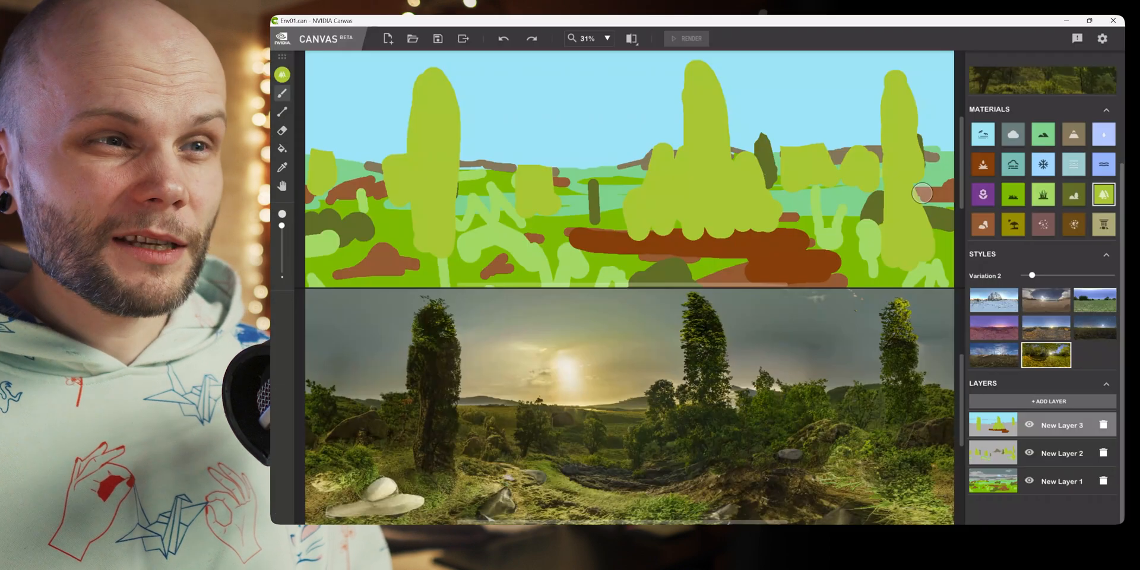
mouse_move(635, 51)
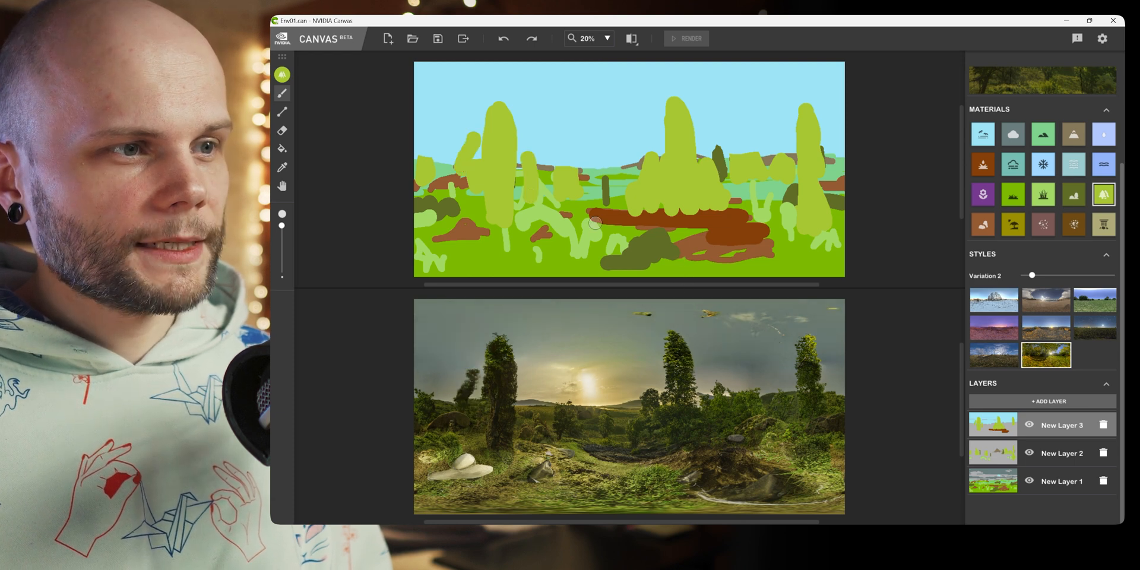
mouse_move(832, 164)
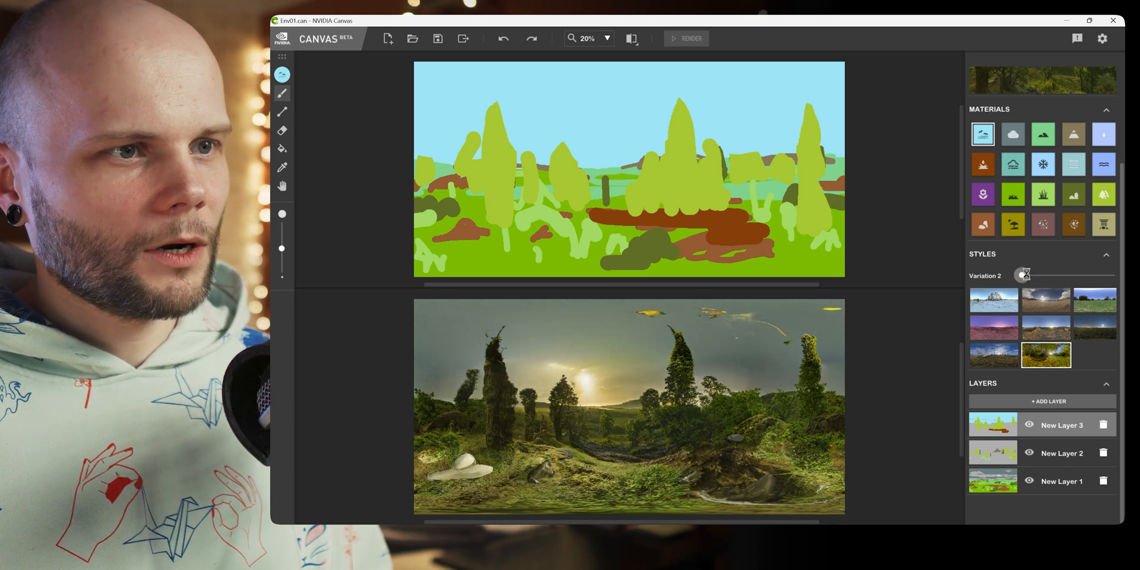
Slide the style to Variation 3 and pick a different material swatch.
drag(1023, 275, 1021, 275)
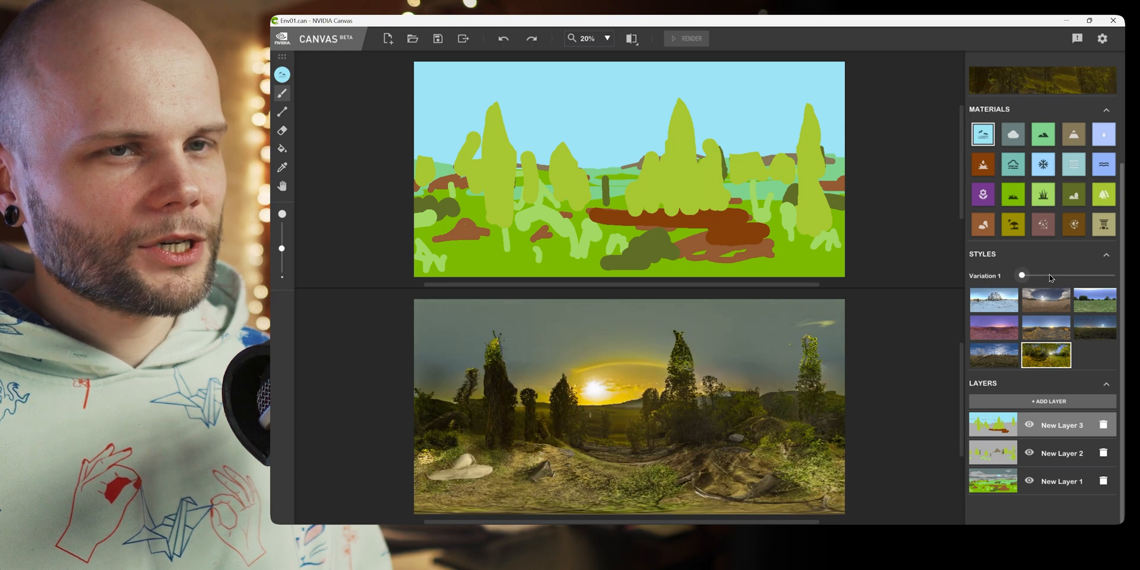
drag(1021, 276, 1041, 276)
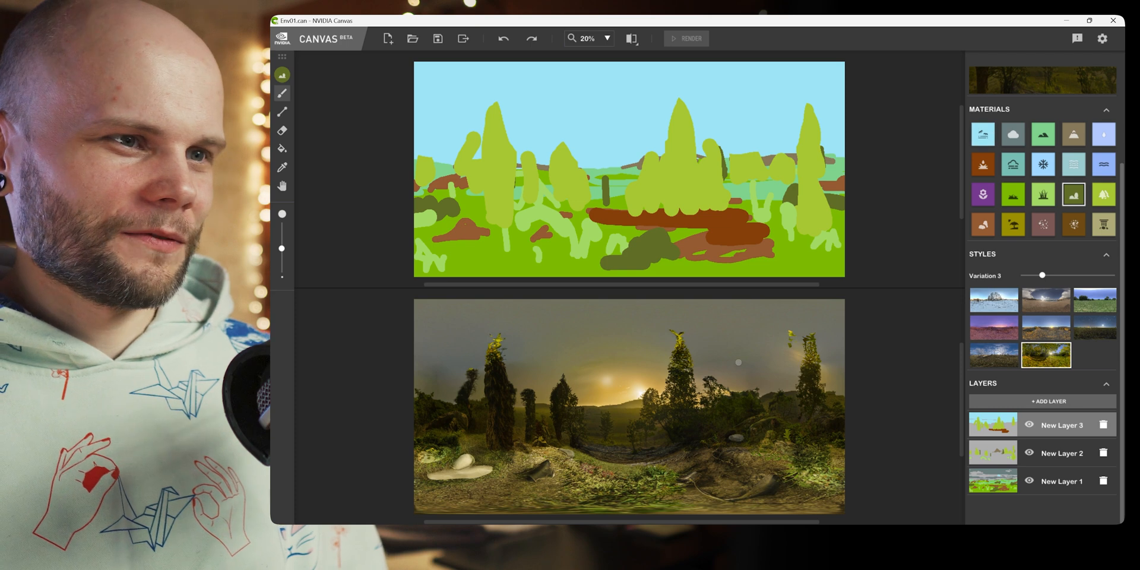
click(1013, 164)
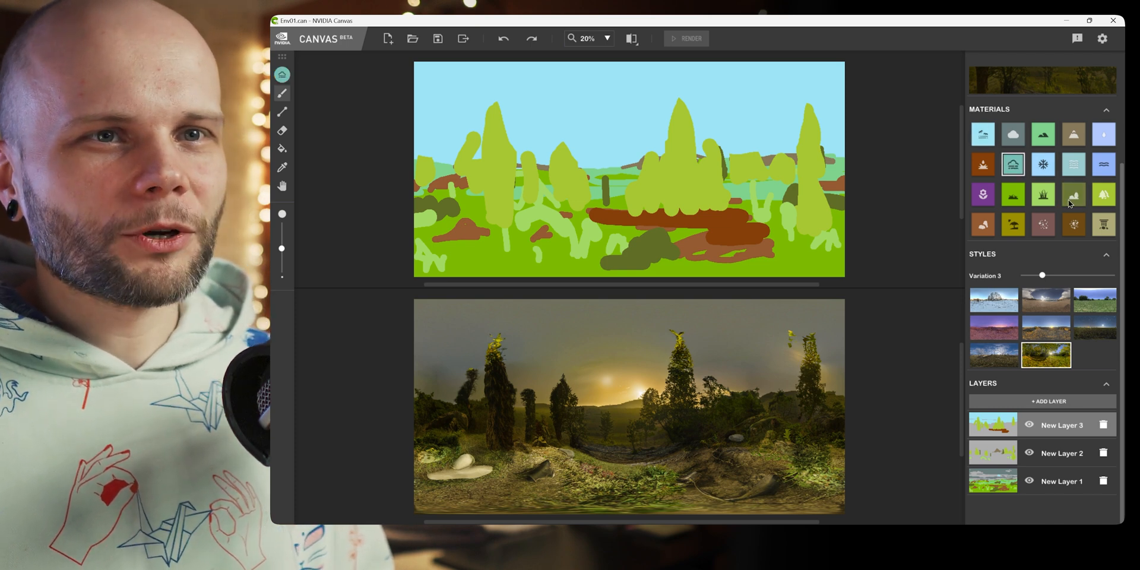
click(1103, 193)
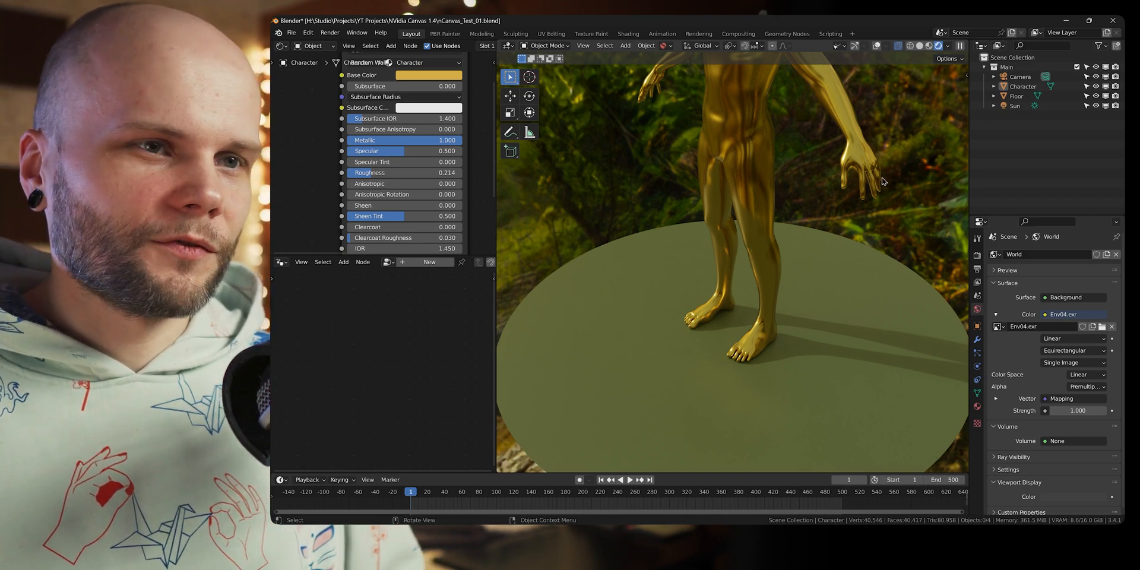
key(alt+tab)
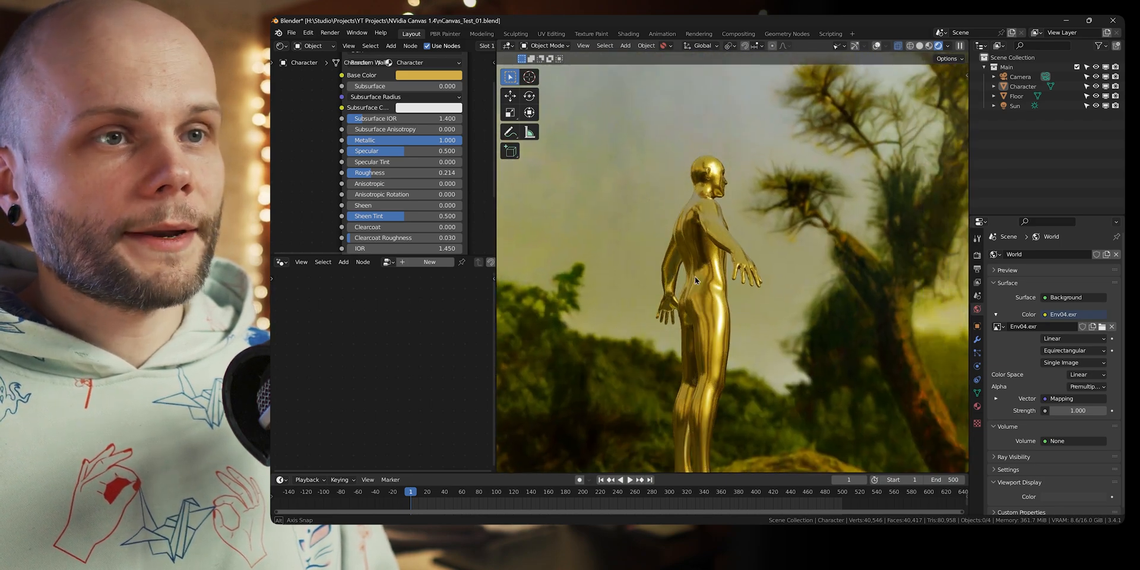
drag(694, 280, 916, 289)
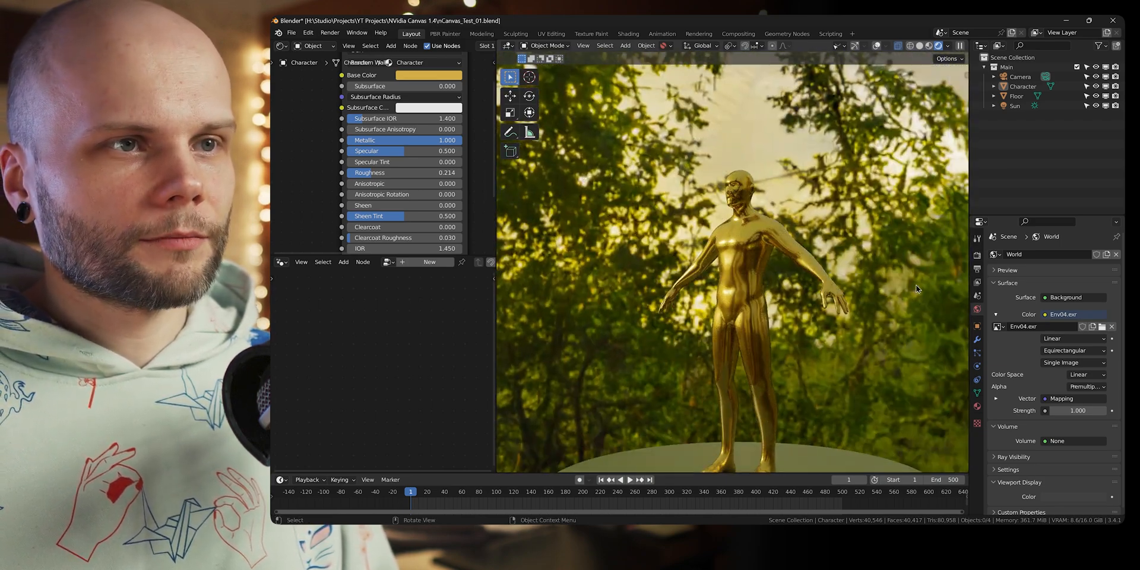